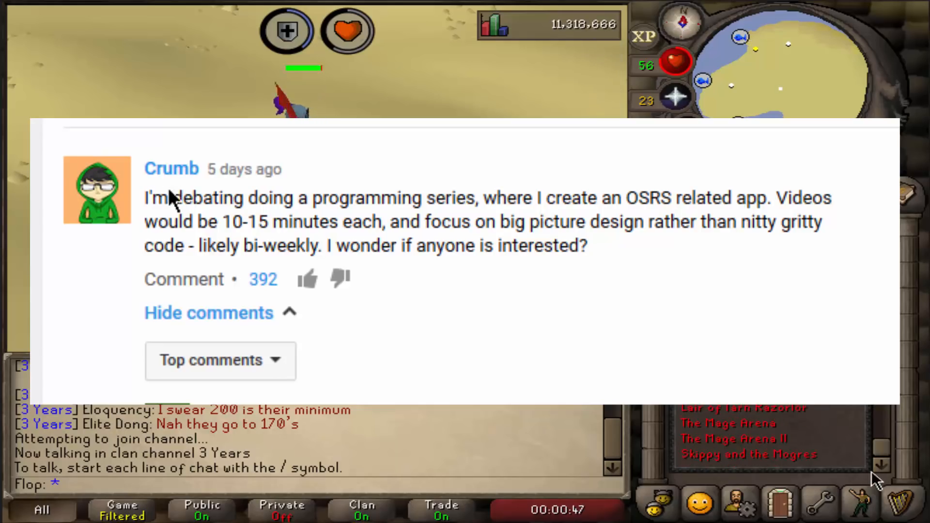
- Scroll down the Paint canvas to reach the wireframe boxes being labelled
scroll(down, 3)
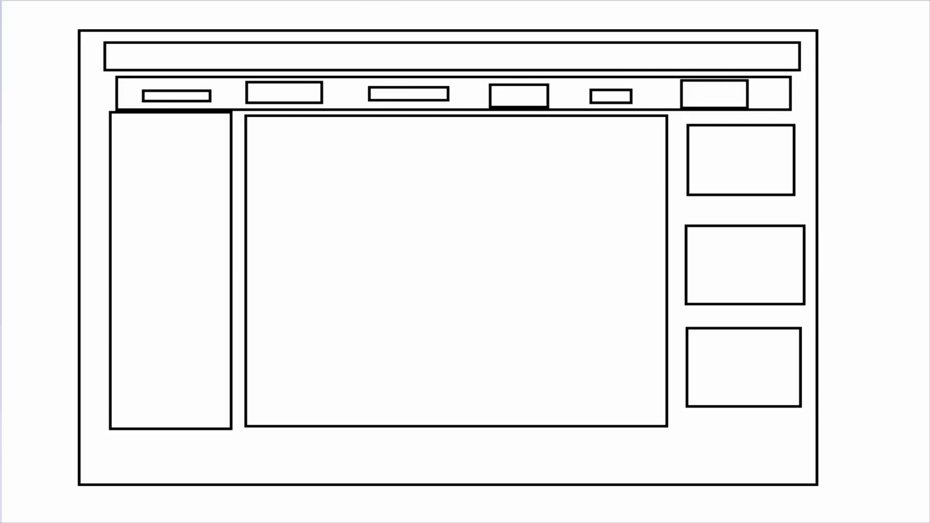
mouse_move(474, 182)
text(Search by player)
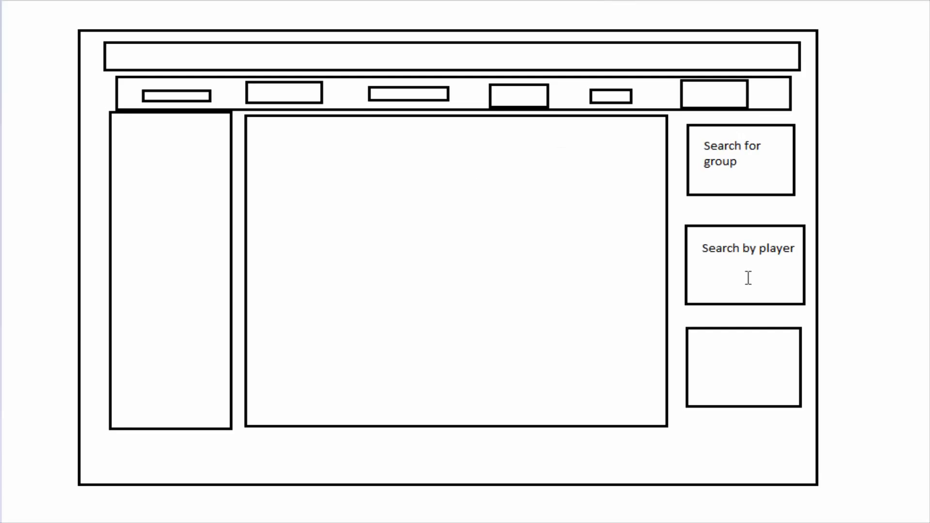
mouse_move(733, 153)
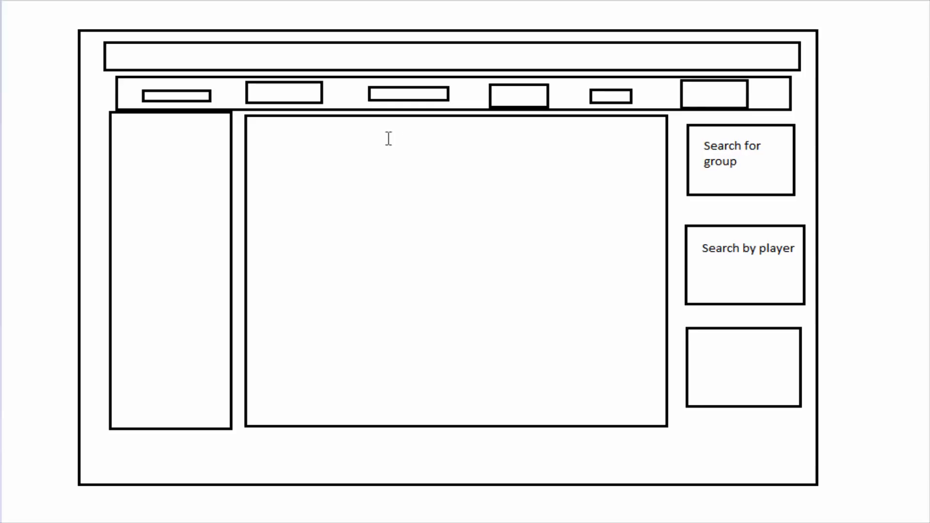
mouse_move(443, 277)
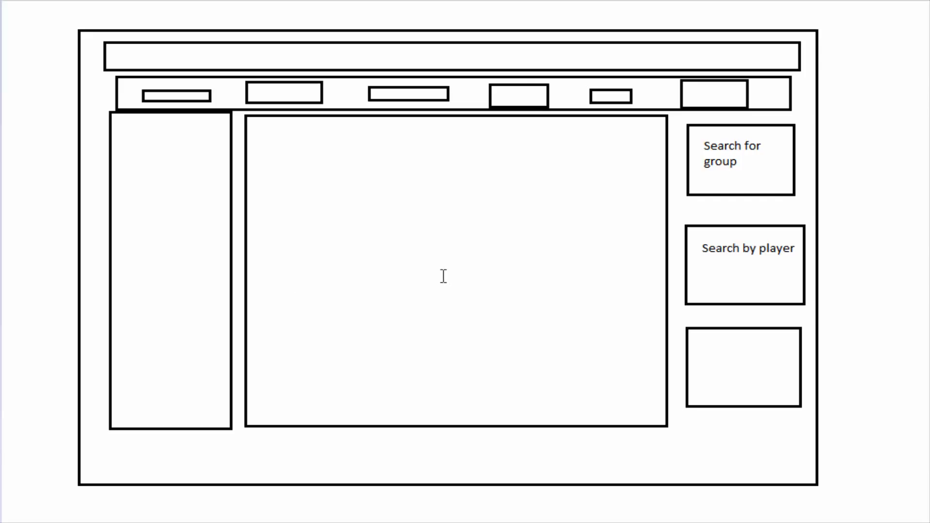
mouse_move(771, 271)
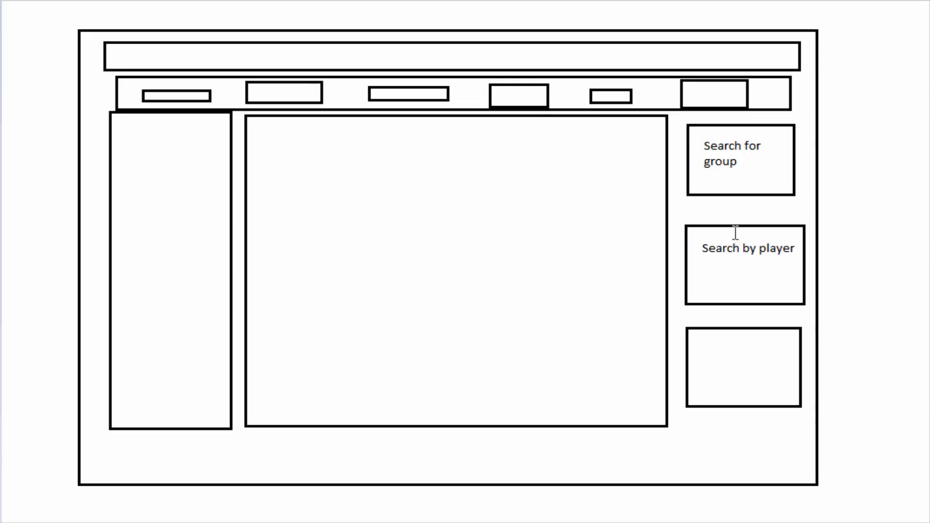
mouse_move(329, 277)
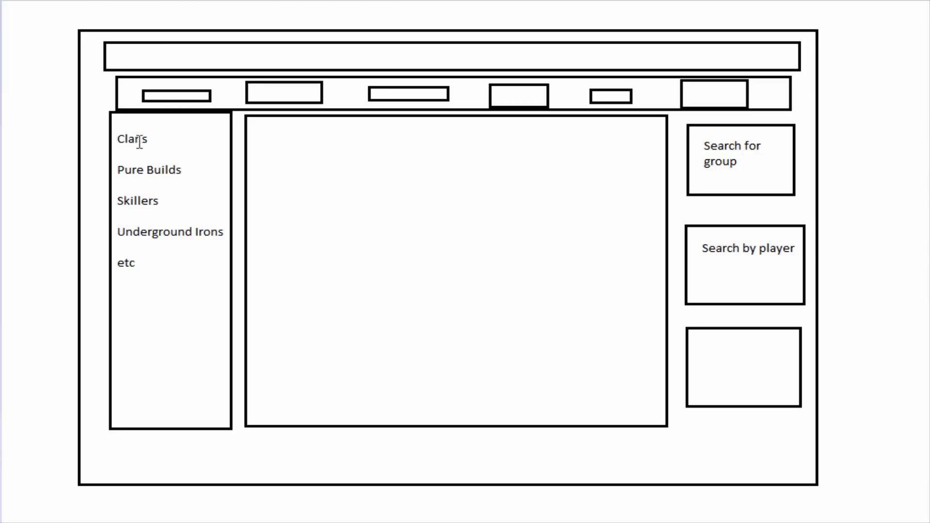
mouse_move(144, 189)
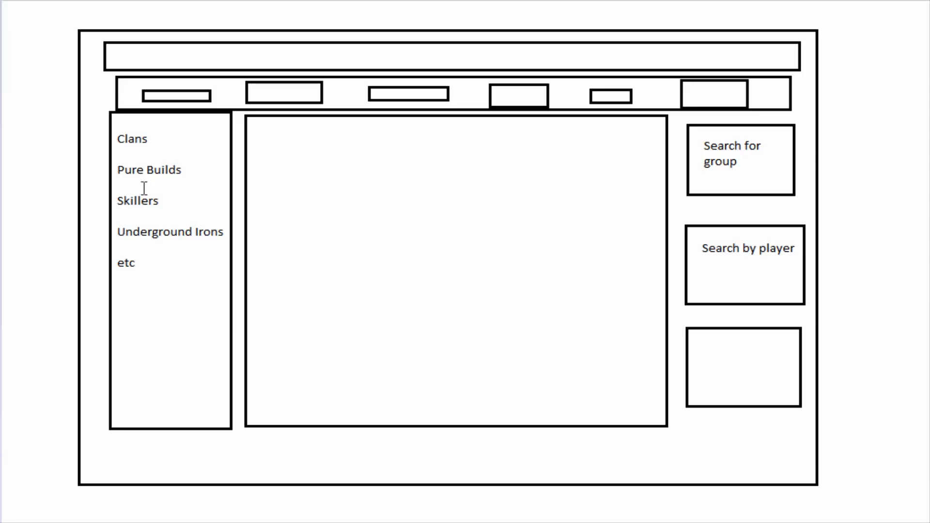
mouse_move(514, 172)
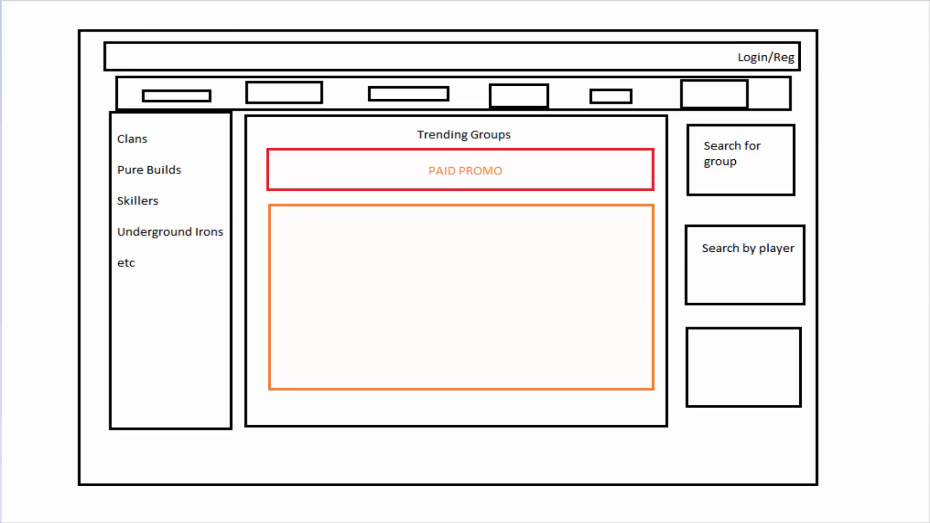
- Label the orange trending box 'Somehow trending'
text(Somehow trending)
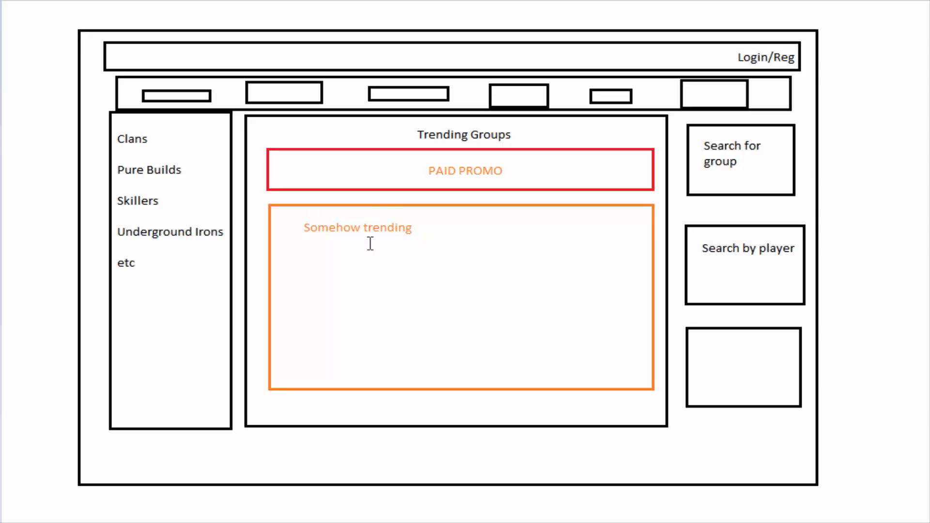
mouse_move(369, 250)
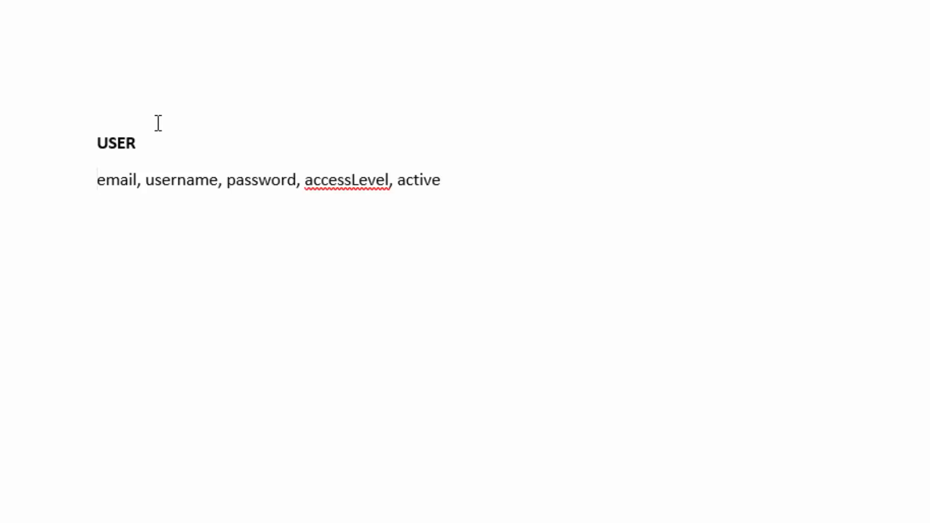
- Make the USER field list start with 'id,' drop 'active' and end with ', creationDate'
text(id,)
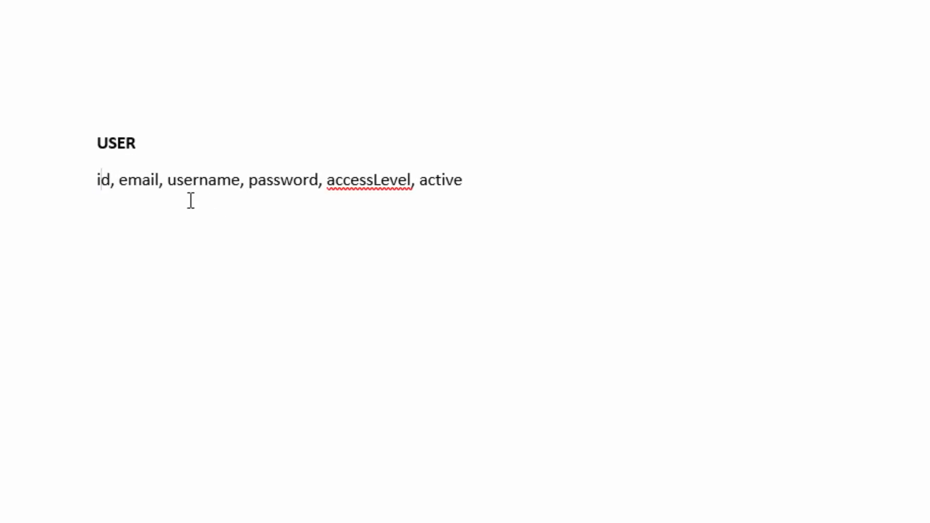
key(BackSpace)
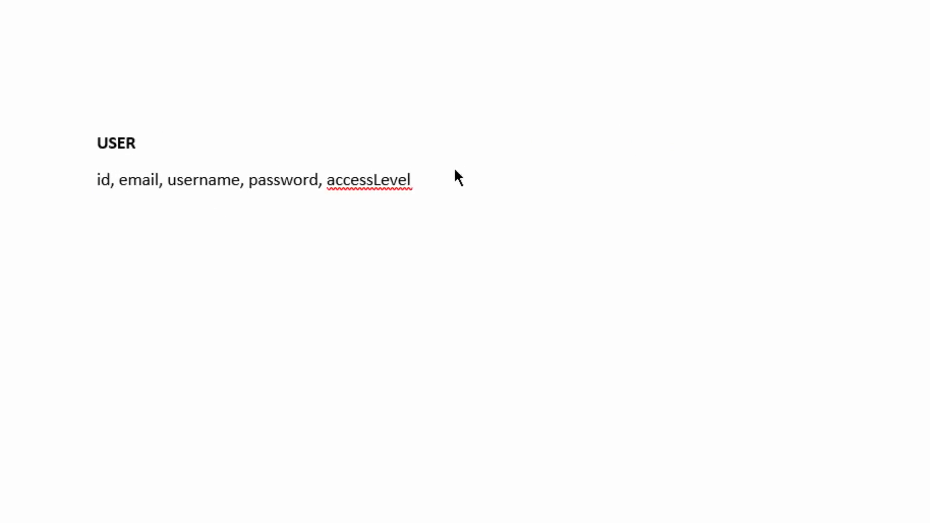
text(, creationDate)
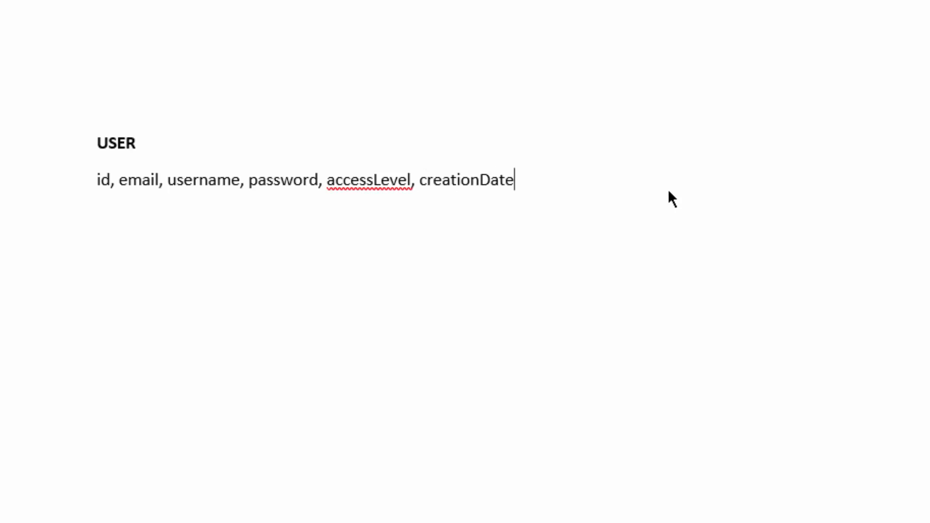
- Add the AUTHENTICATION table heading below the USER fields
text(AUTHENTICATION)
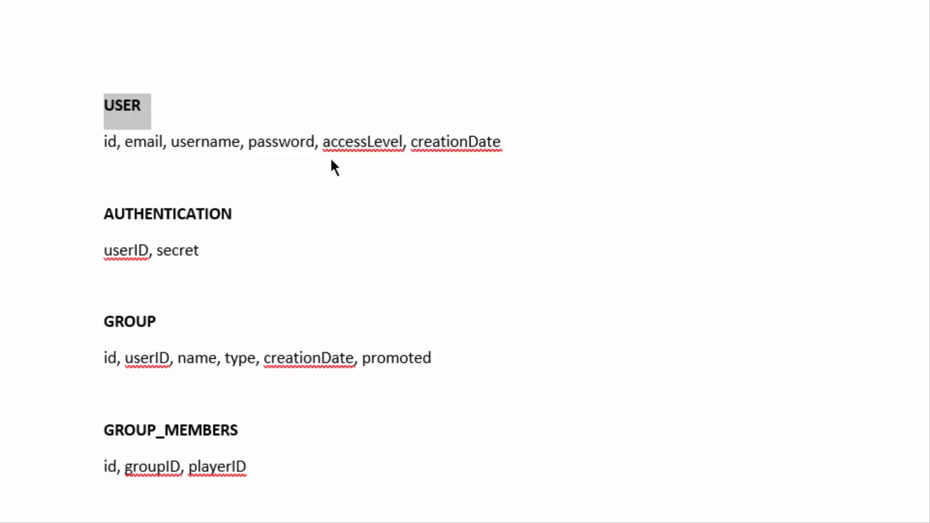
double_click(362, 144)
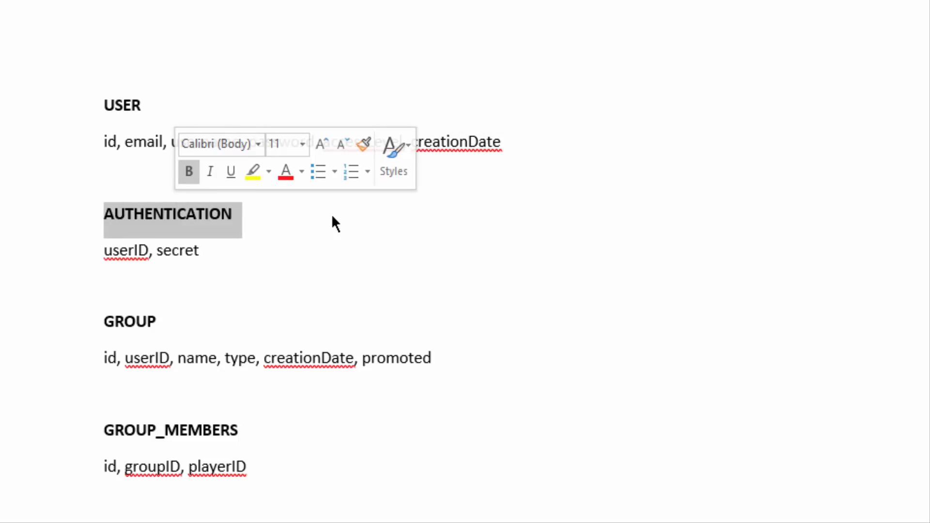
scroll(down, 3)
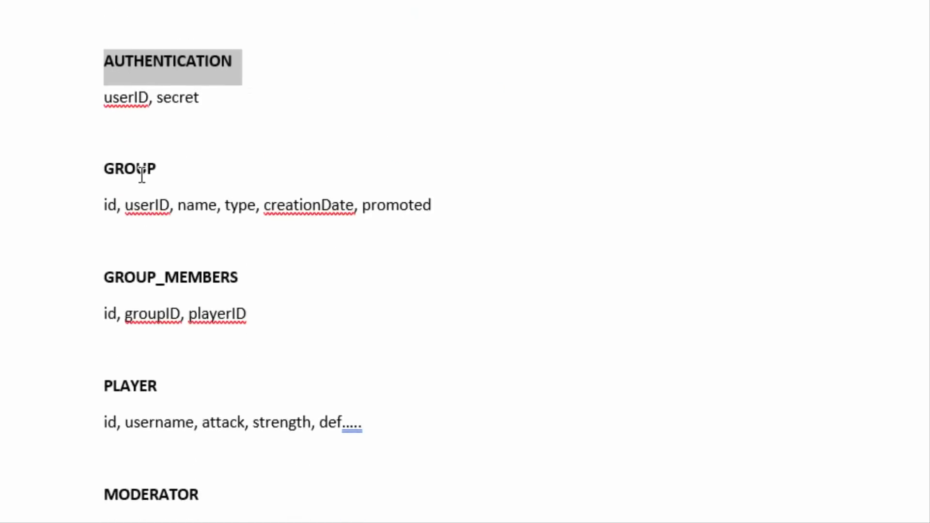
double_click(129, 168)
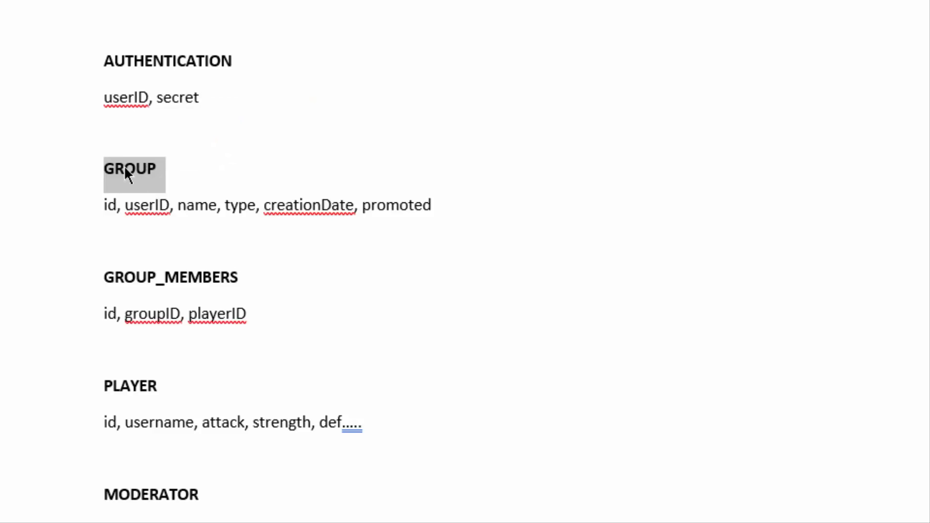
mouse_move(192, 207)
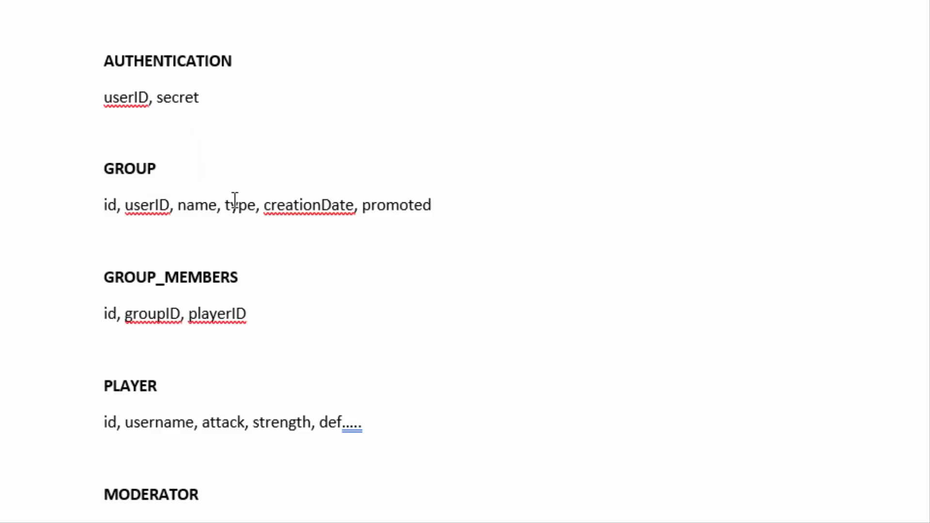
double_click(396, 206)
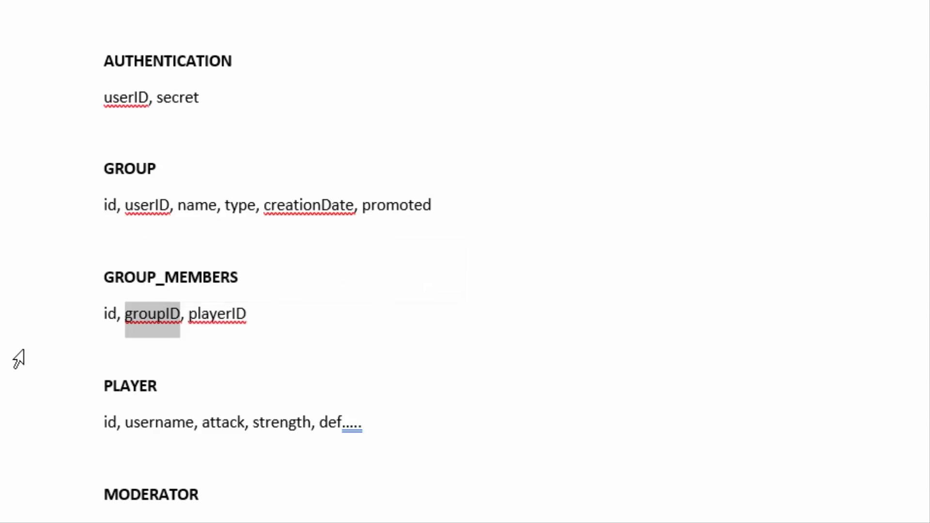
scroll(down, 3)
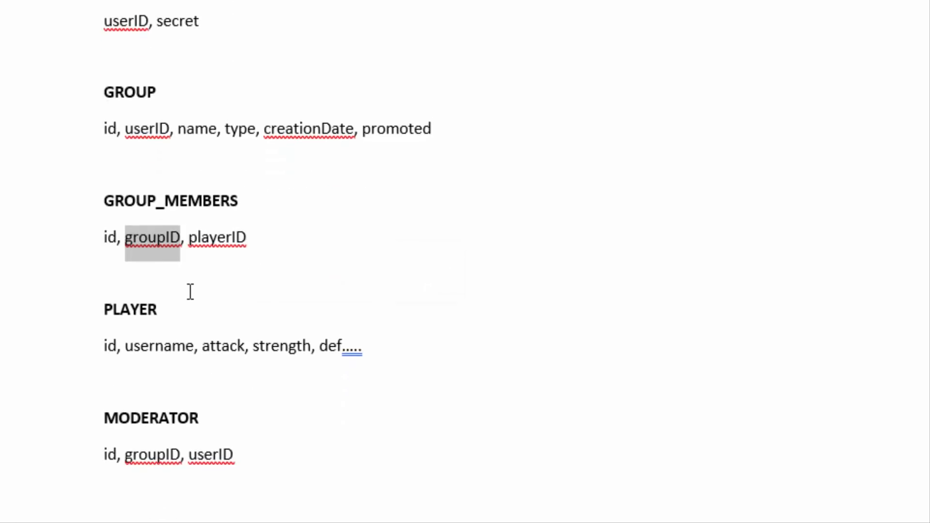
mouse_move(153, 309)
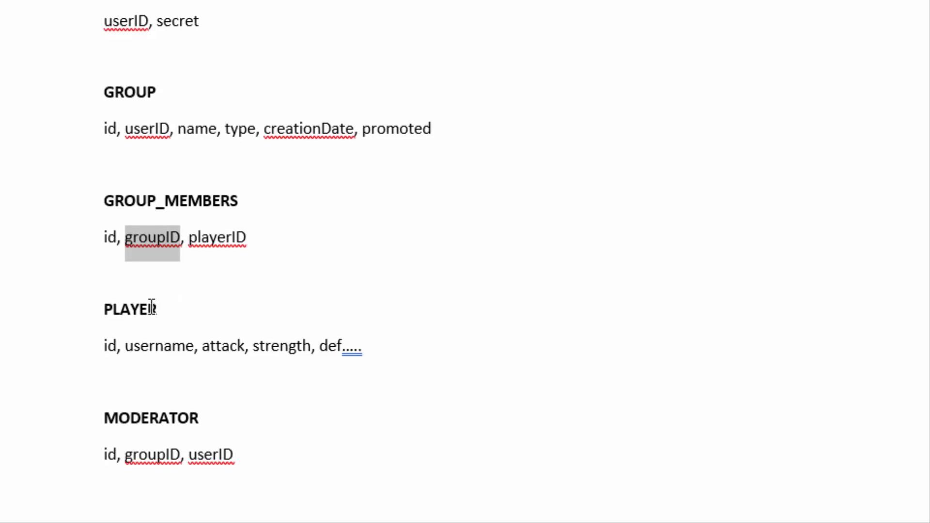
double_click(130, 309)
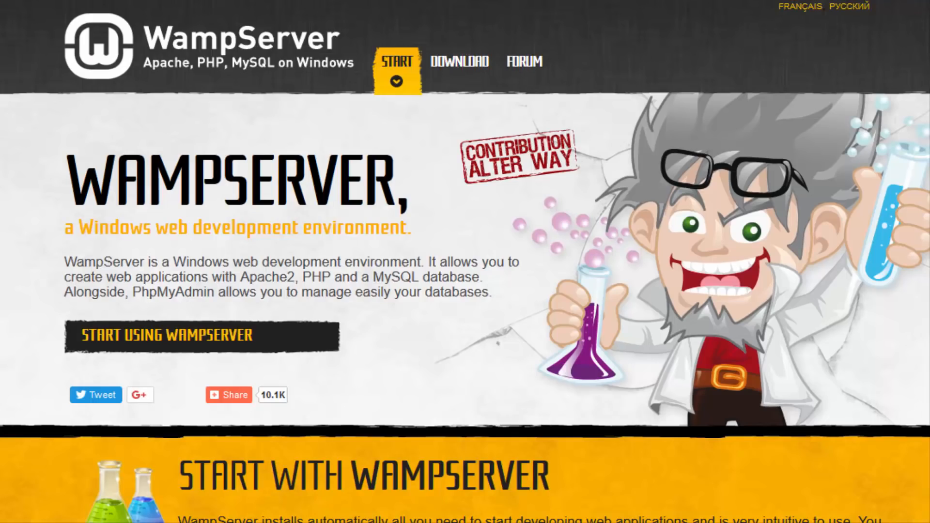
mouse_move(196, 62)
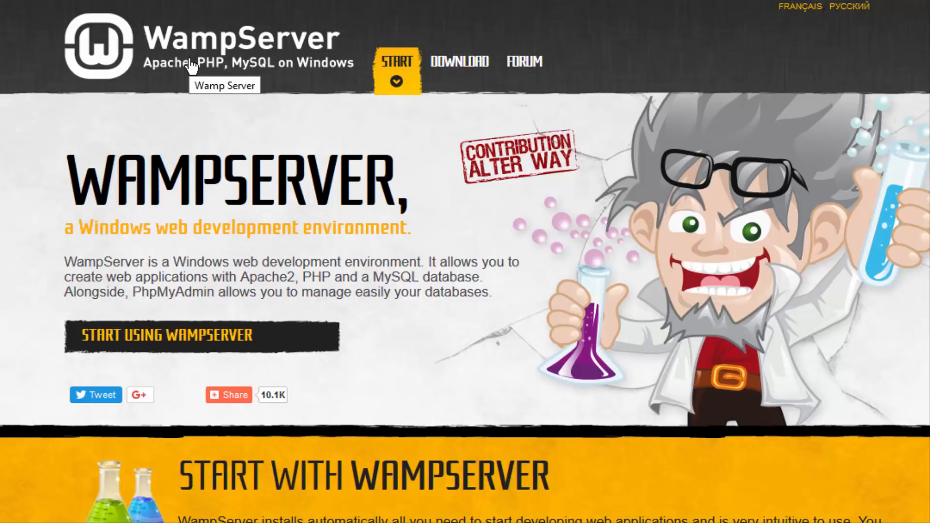
mouse_move(897, 497)
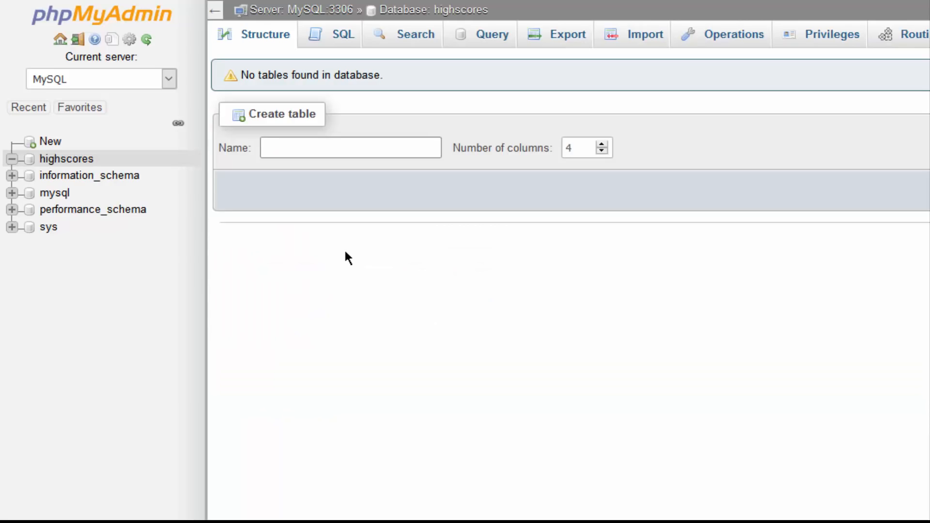
- Create a 'user' table with 6 columns and begin defining its column names and types
text(user)
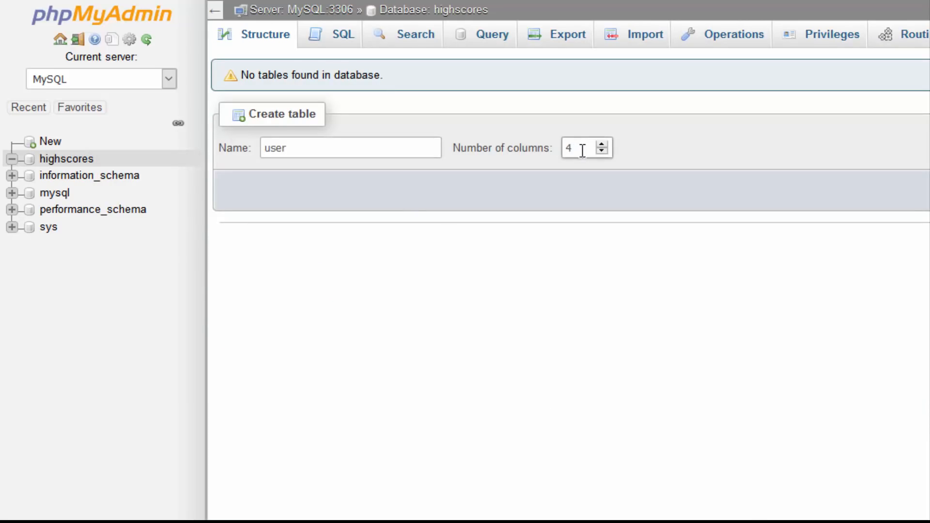
click(271, 115)
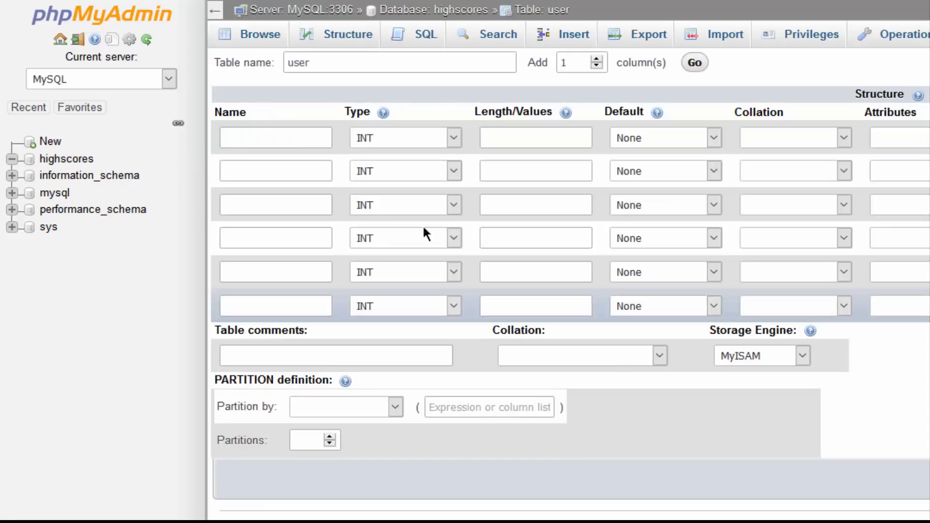
click(275, 136)
text(id)
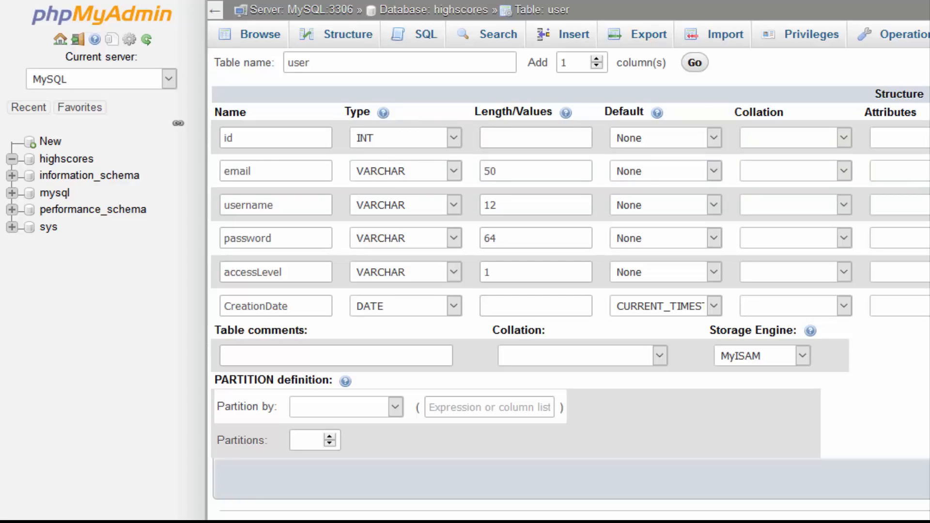
click(67, 158)
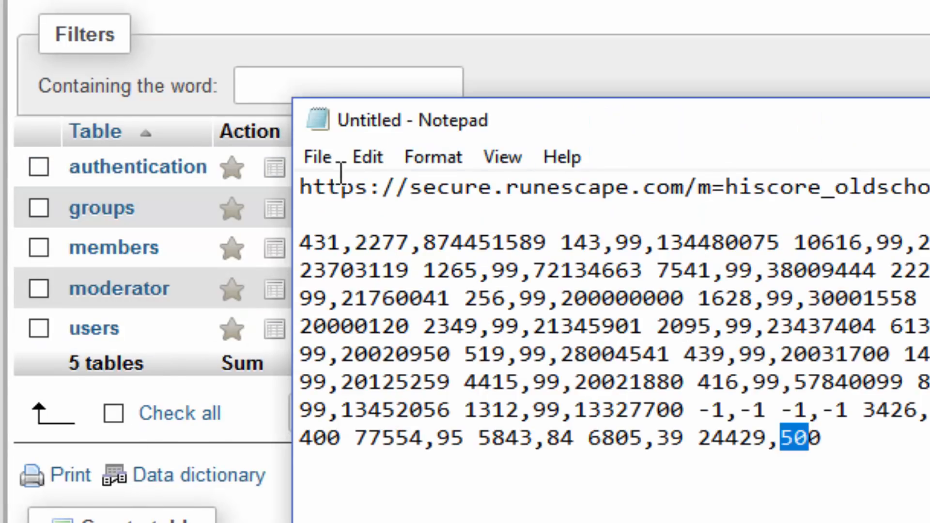
mouse_move(752, 204)
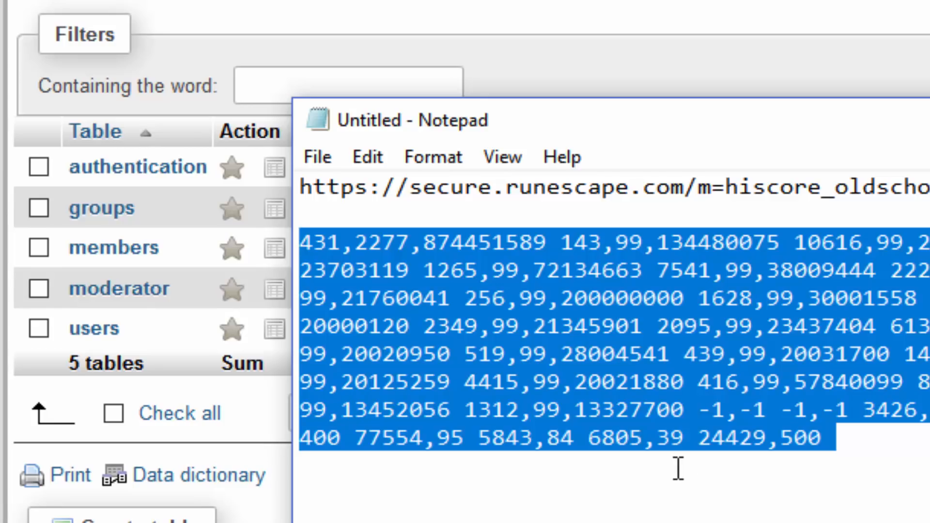
- Select the block of raw hiscore numbers in Notepad
click(308, 243)
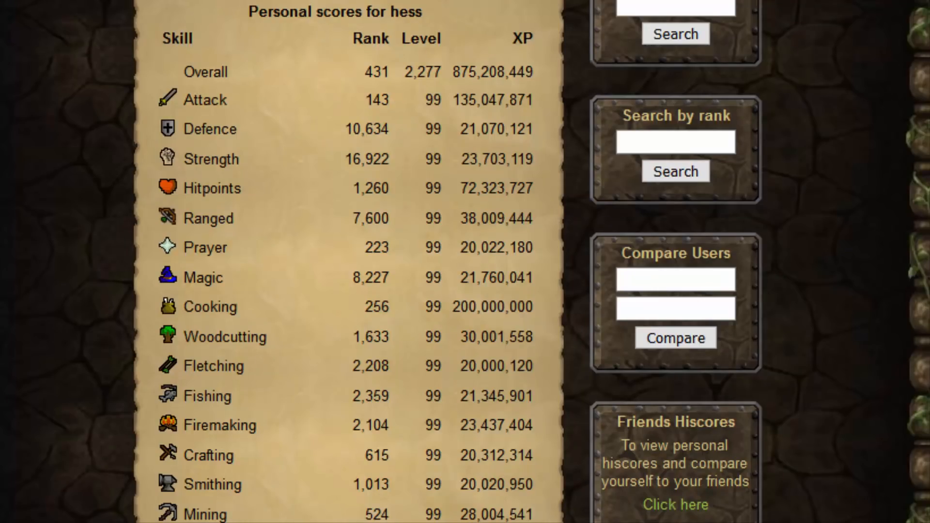
mouse_move(205, 71)
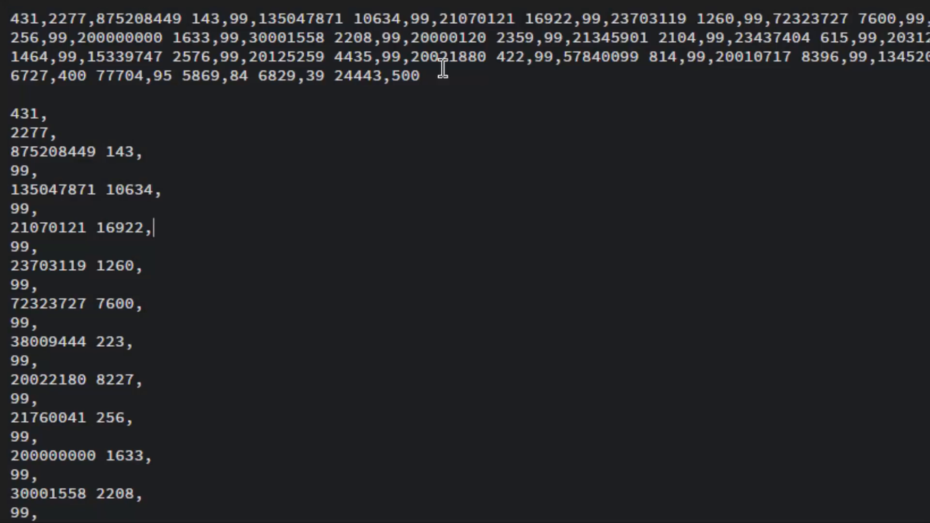
double_click(67, 18)
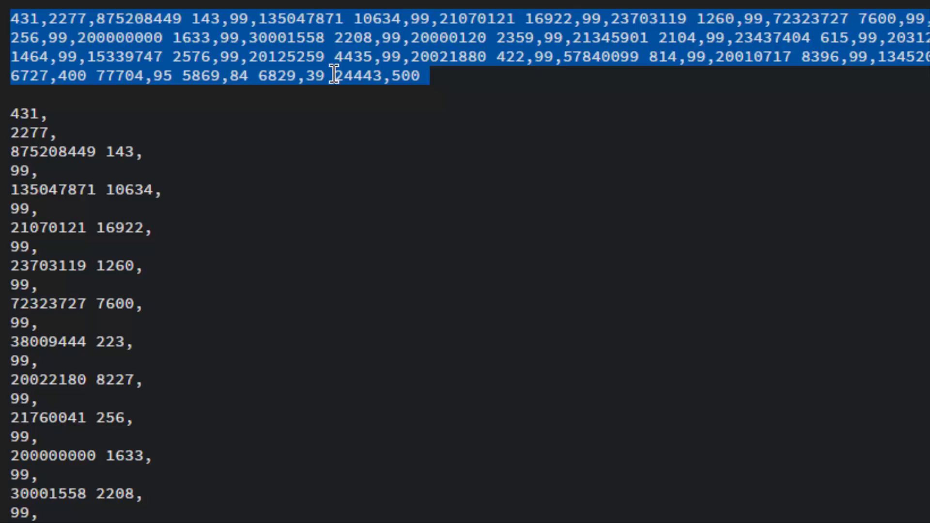
mouse_move(445, 71)
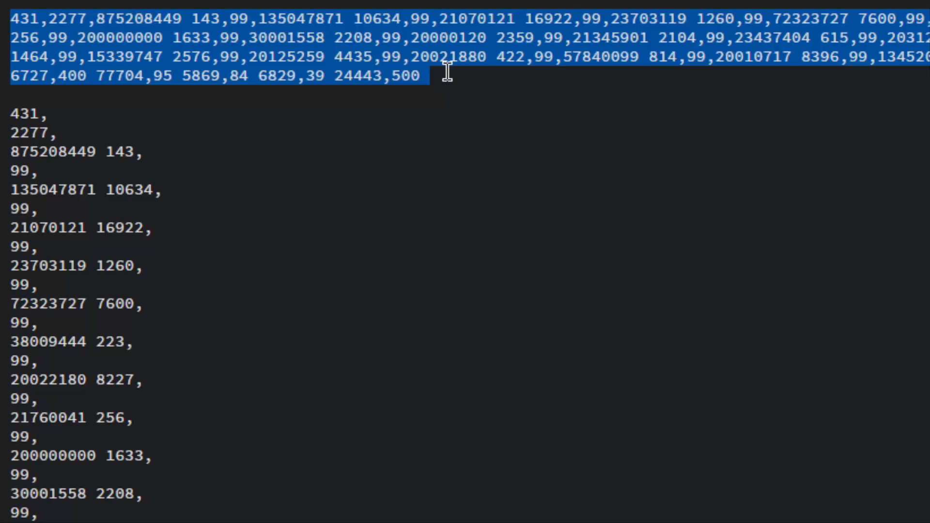
mouse_move(439, 76)
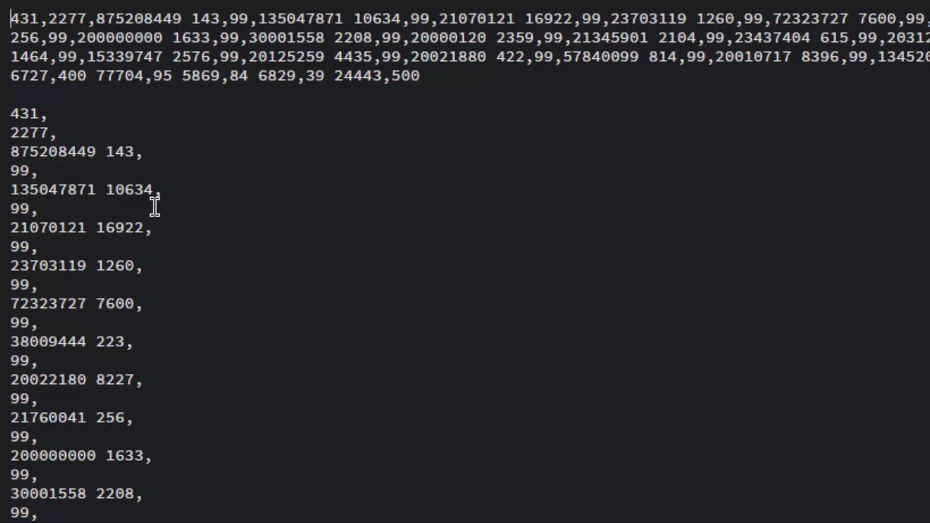
mouse_move(45, 13)
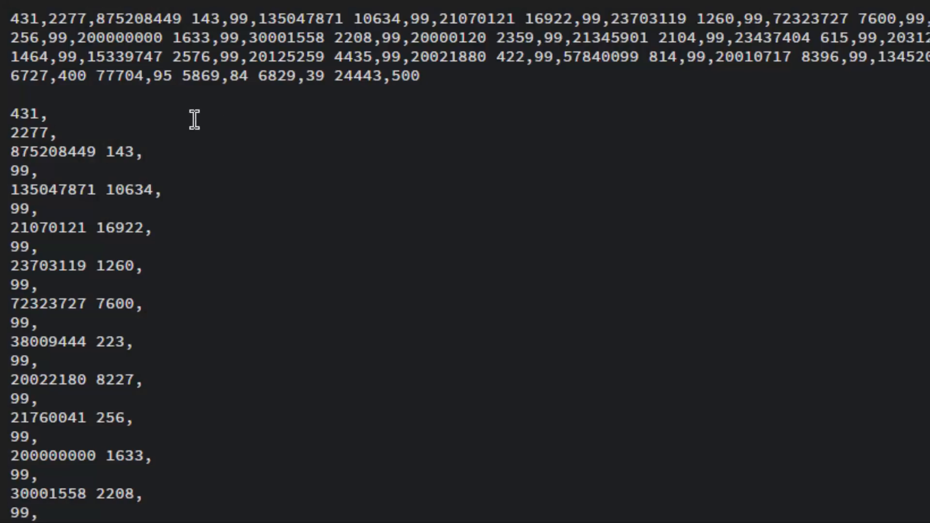
mouse_move(198, 38)
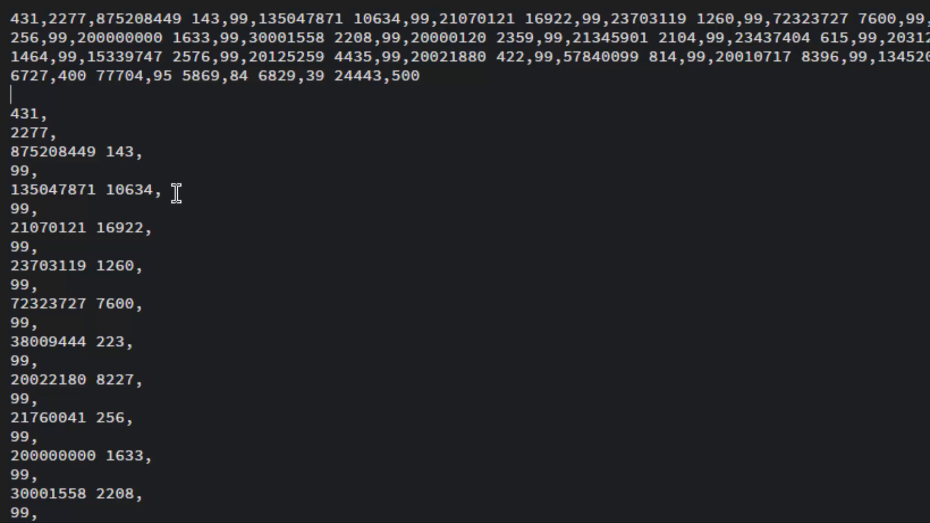
- Group the first three values and mark line breaks before 143 and the next group
drag(11, 115, 94, 152)
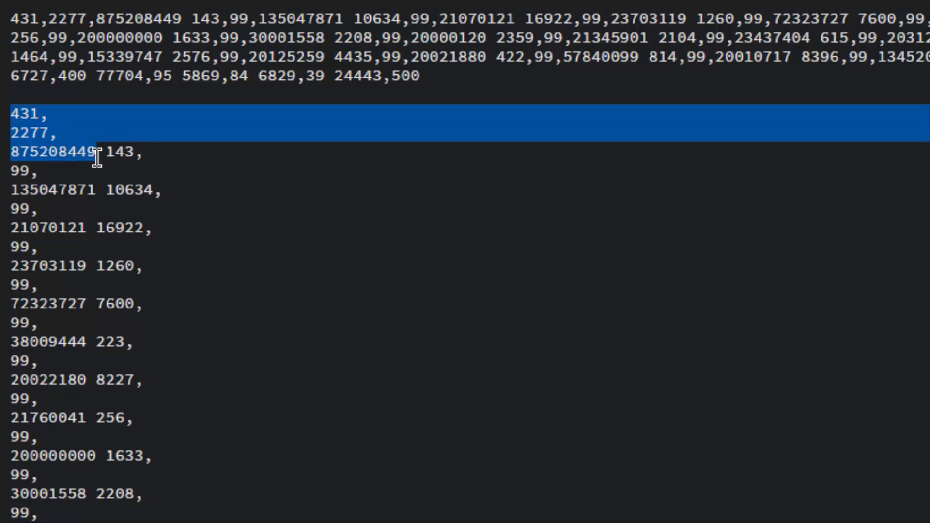
click(113, 152)
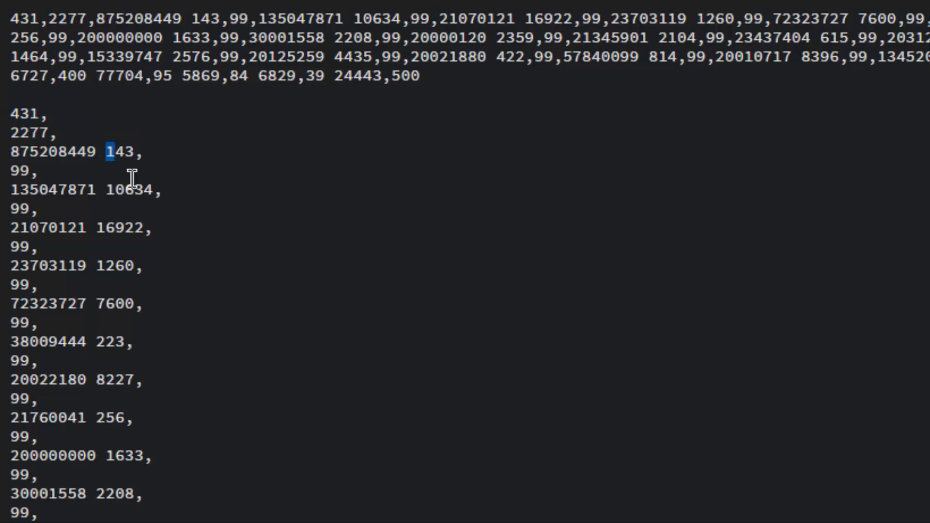
click(122, 152)
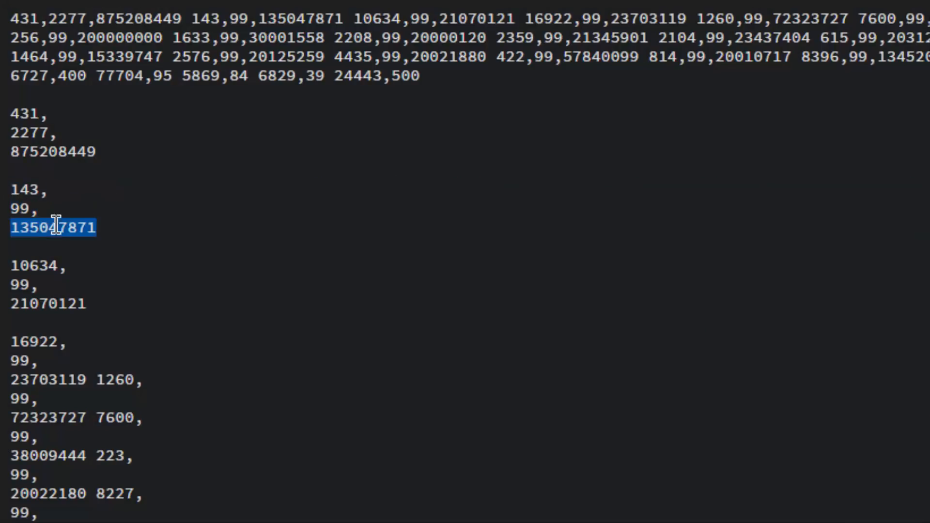
mouse_move(71, 276)
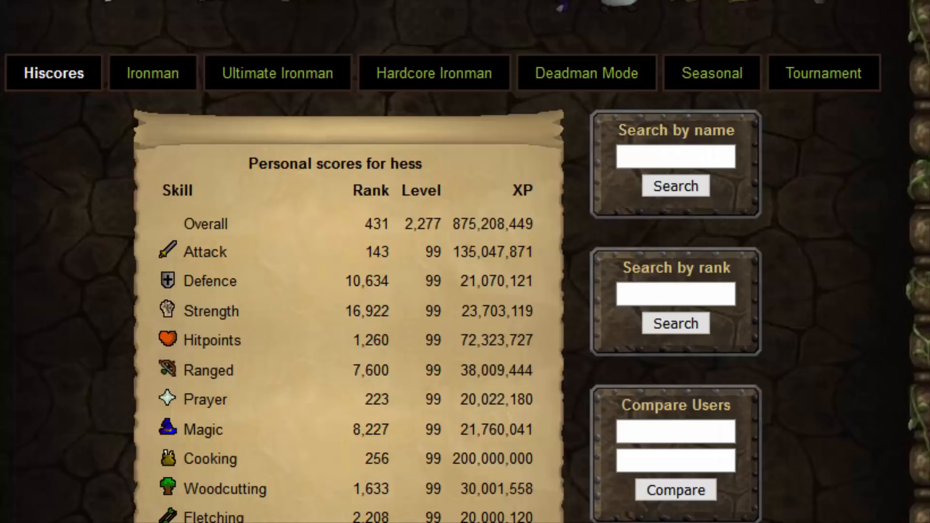
scroll(down, 3)
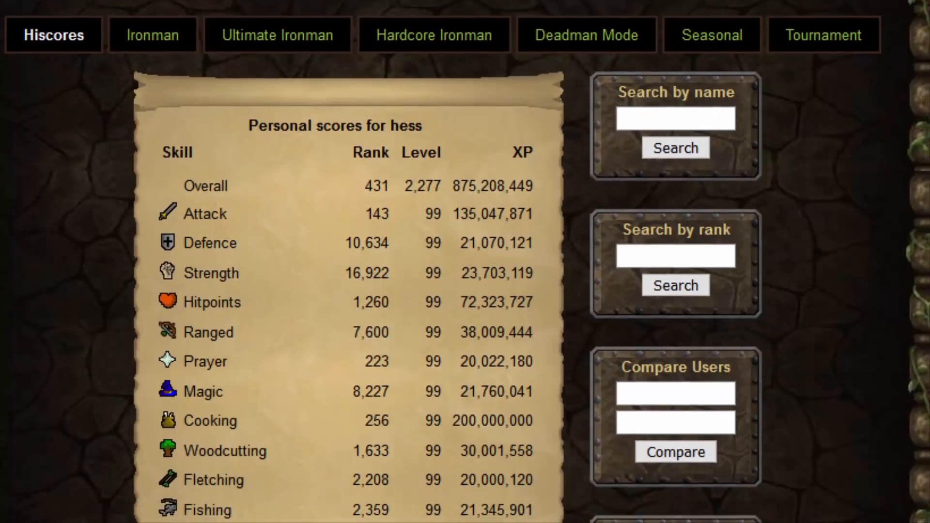
scroll(down, 3)
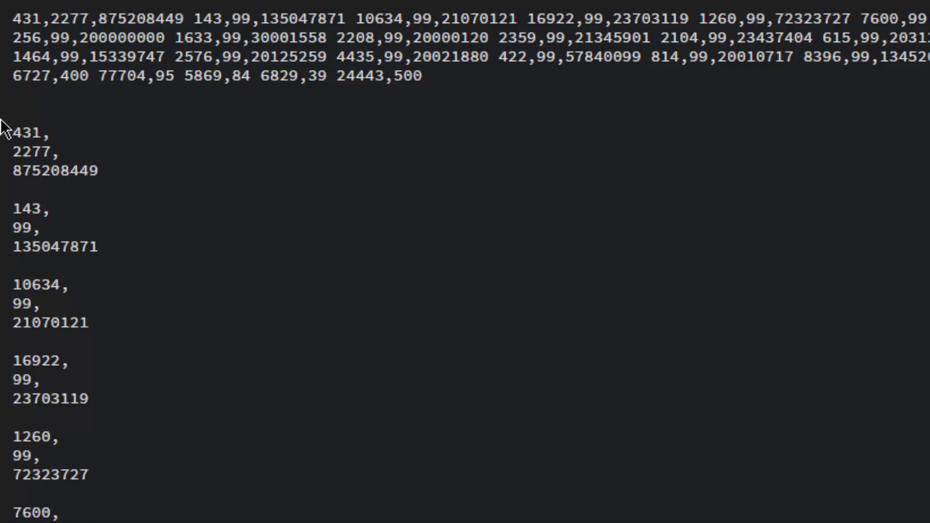
- Head the first value group (0) and start numbering its values from 0
click(14, 113)
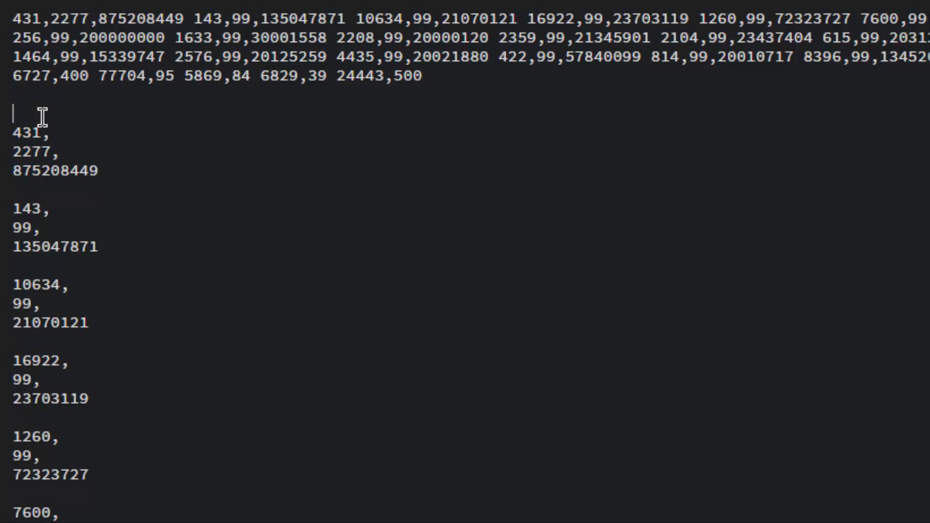
text((9)
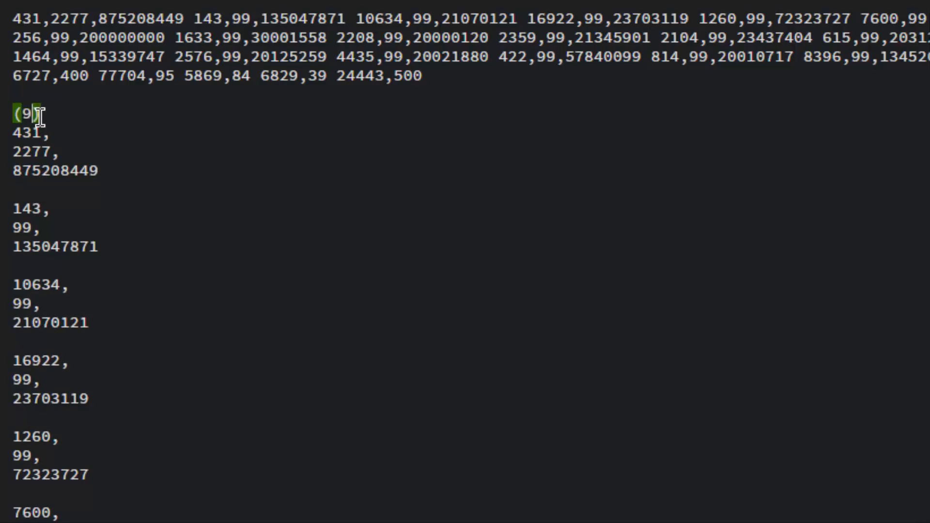
text(0)
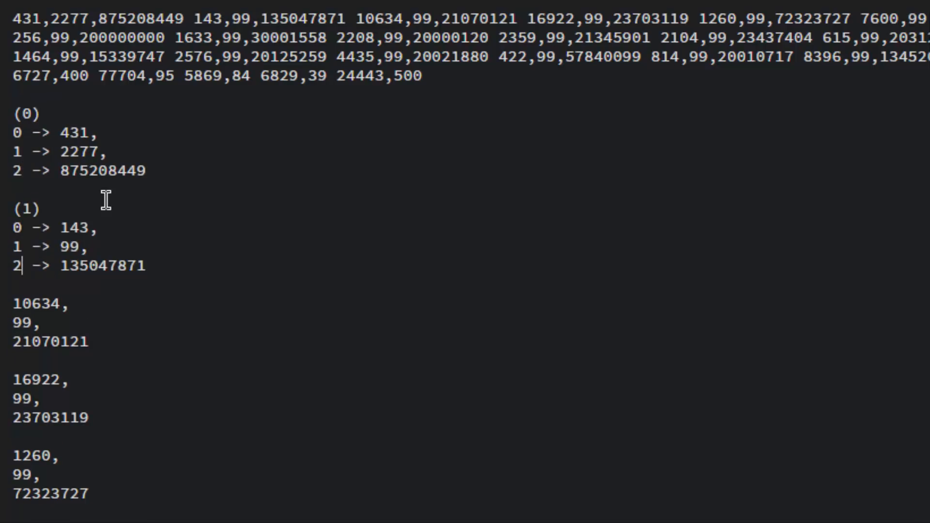
scroll(down, 3)
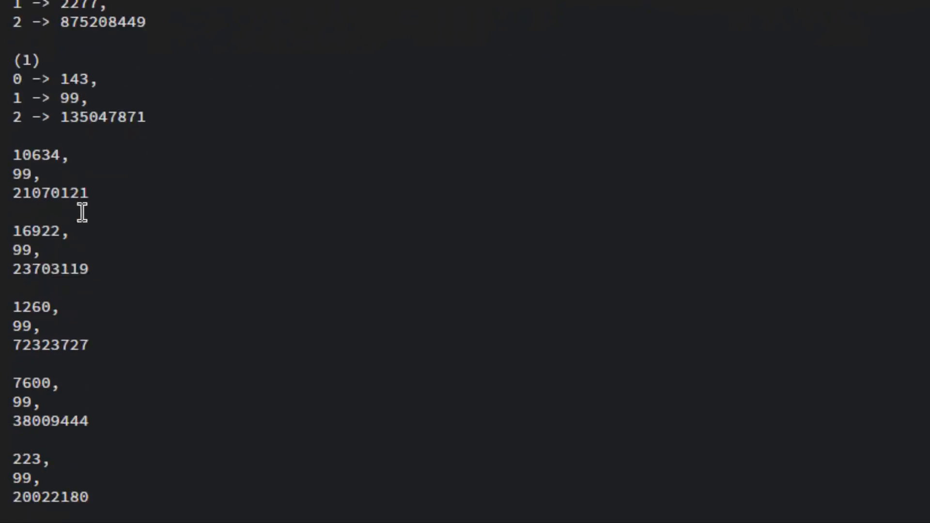
scroll(down, 3)
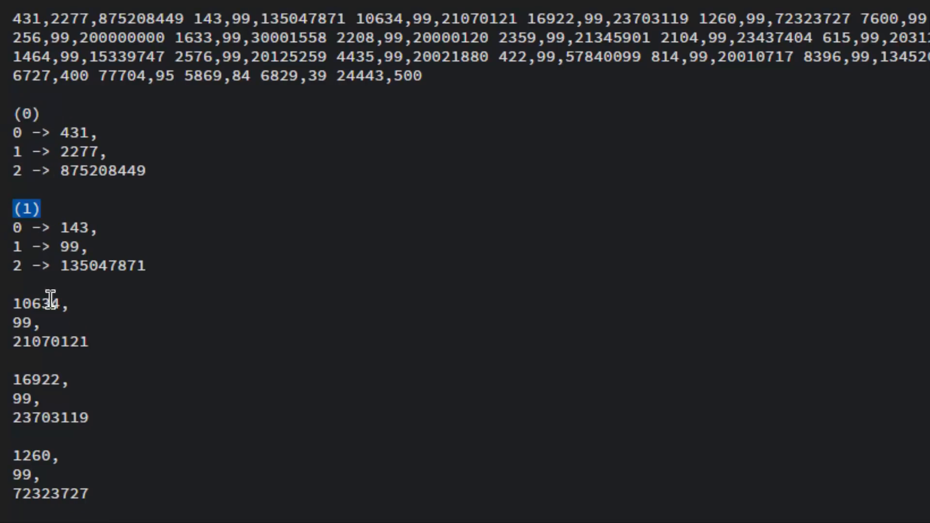
mouse_move(89, 234)
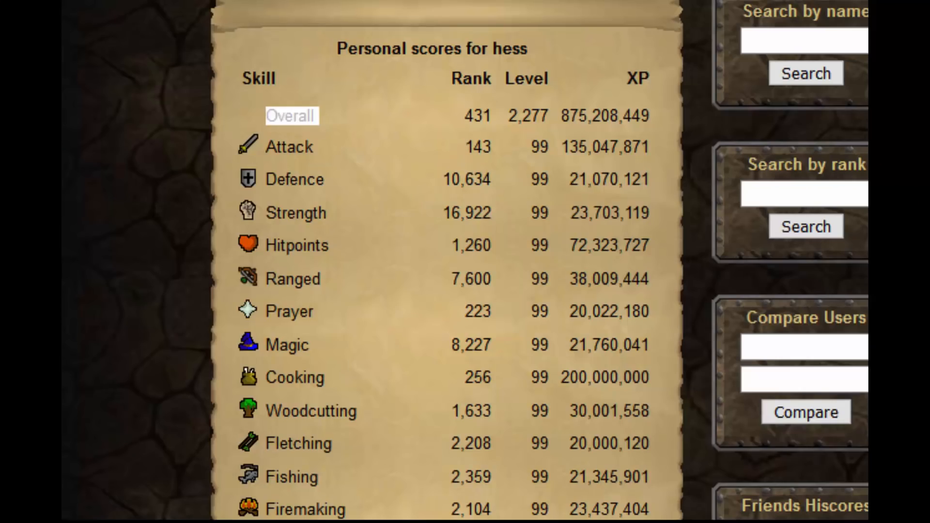
mouse_move(332, 157)
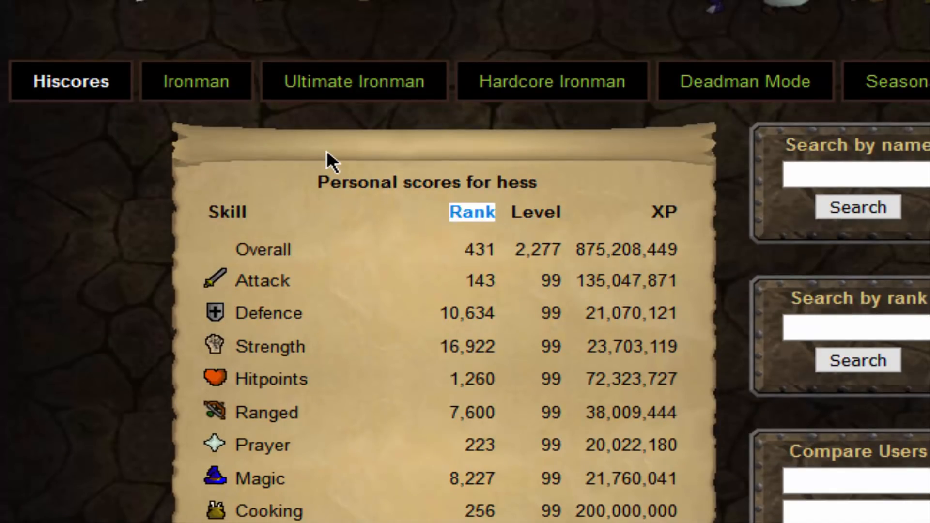
click(664, 212)
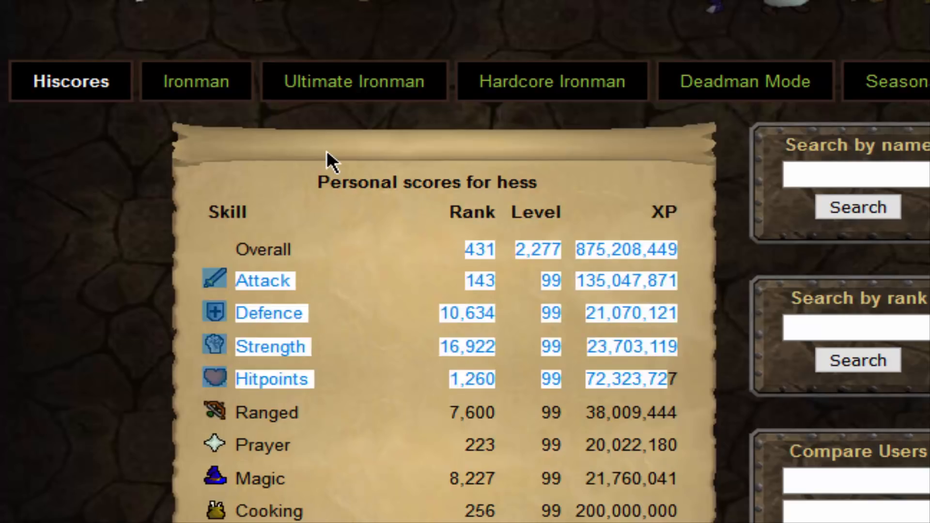
scroll(down, 3)
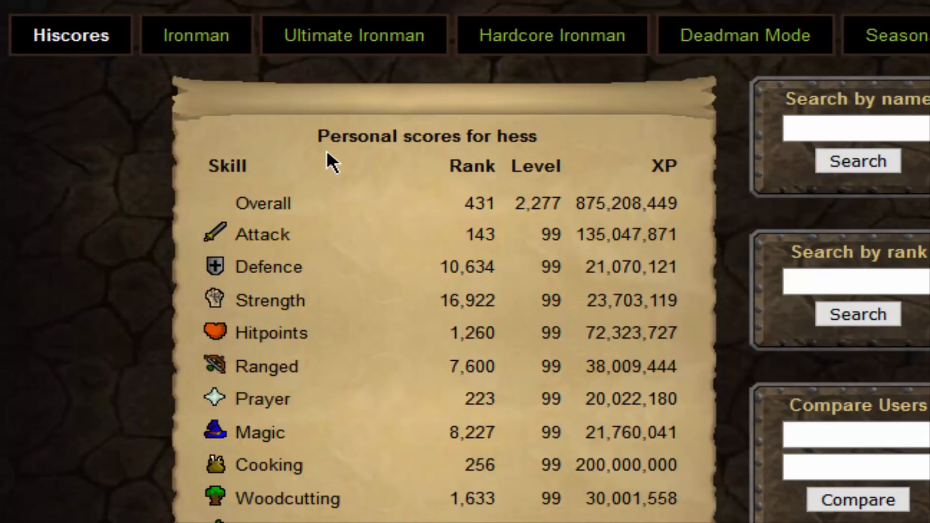
scroll(down, 3)
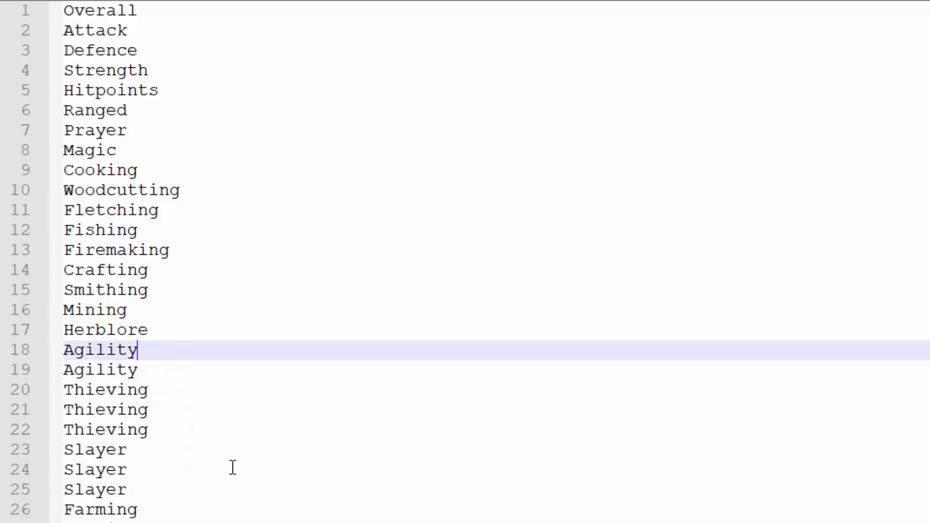
- Record a macro appending the XP suffix to a skill line
click(335, 28)
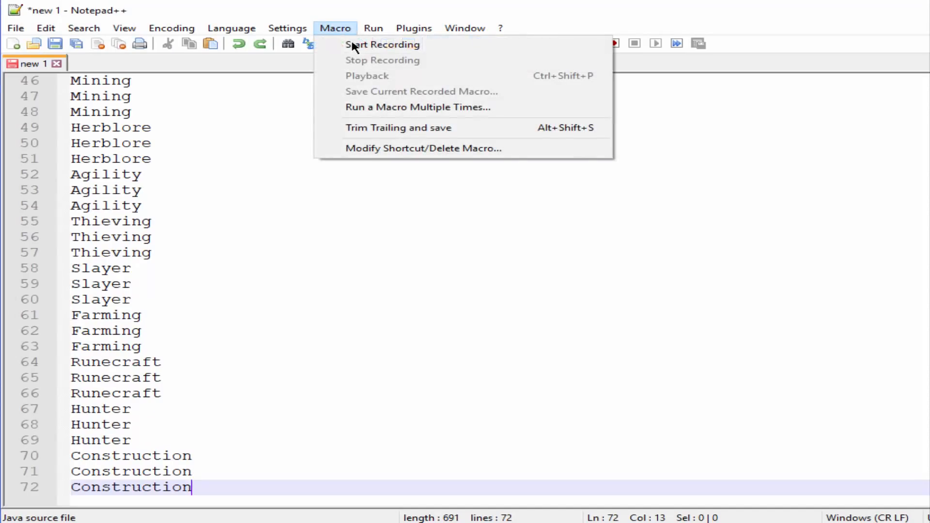
click(381, 44)
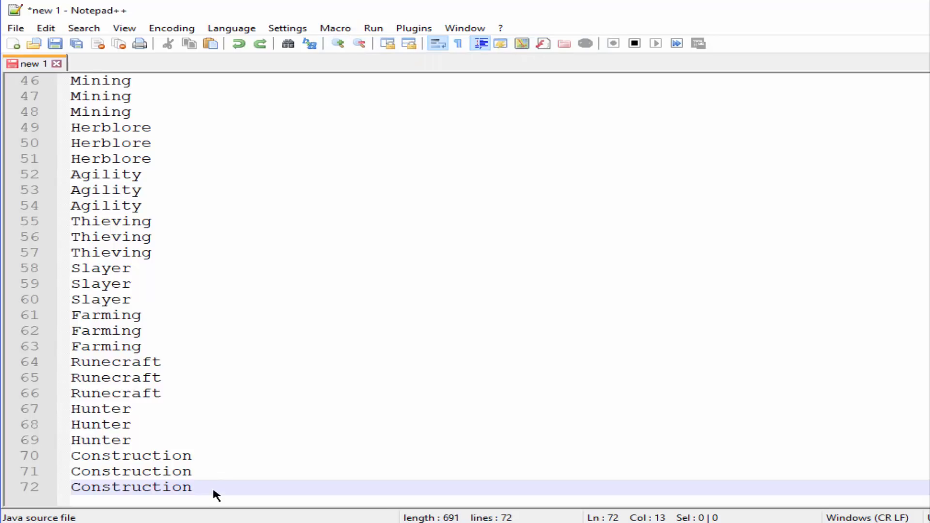
text(XP)
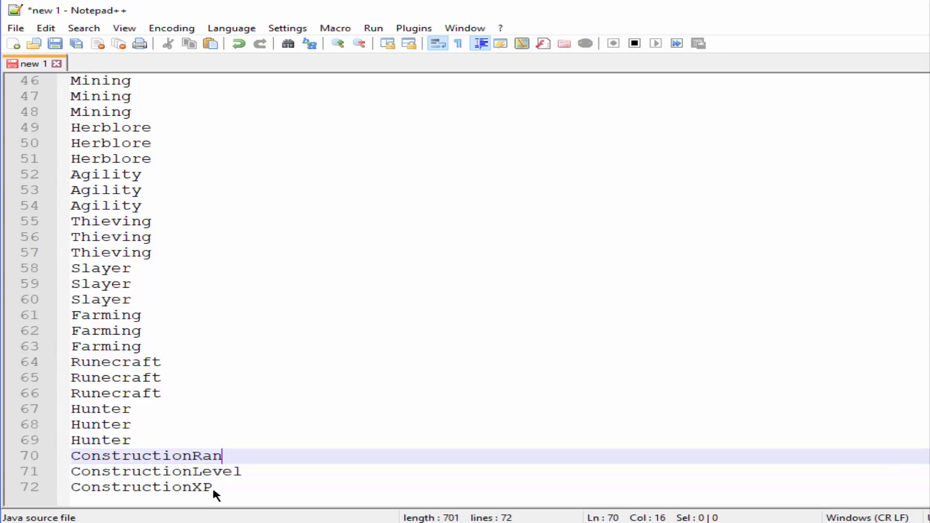
click(333, 28)
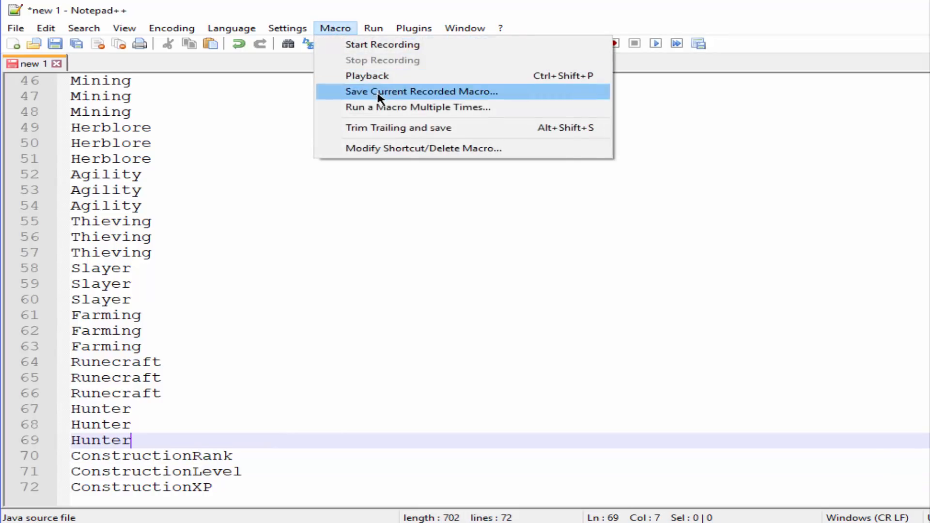
- Run the macro repeatedly so all 72 skill lines carry Rank/Level/XP, then return to the top
click(417, 107)
text(23)
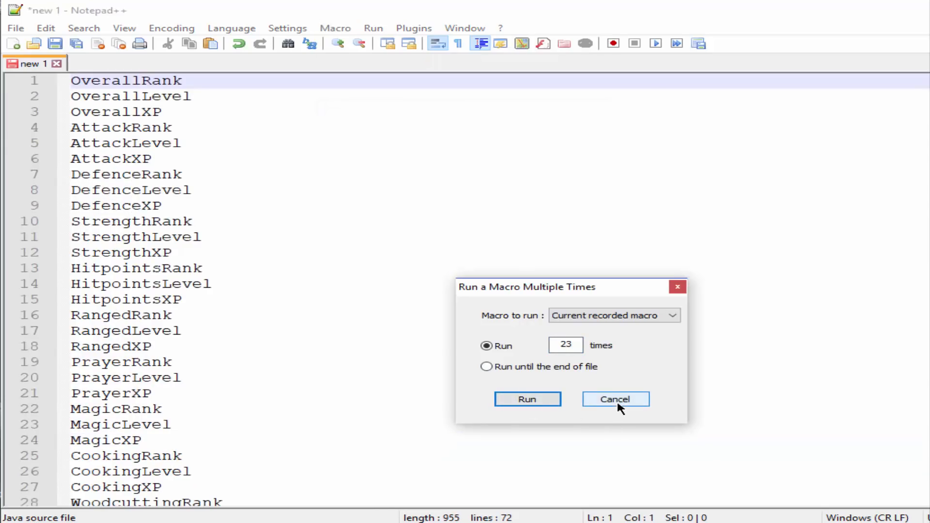
click(615, 398)
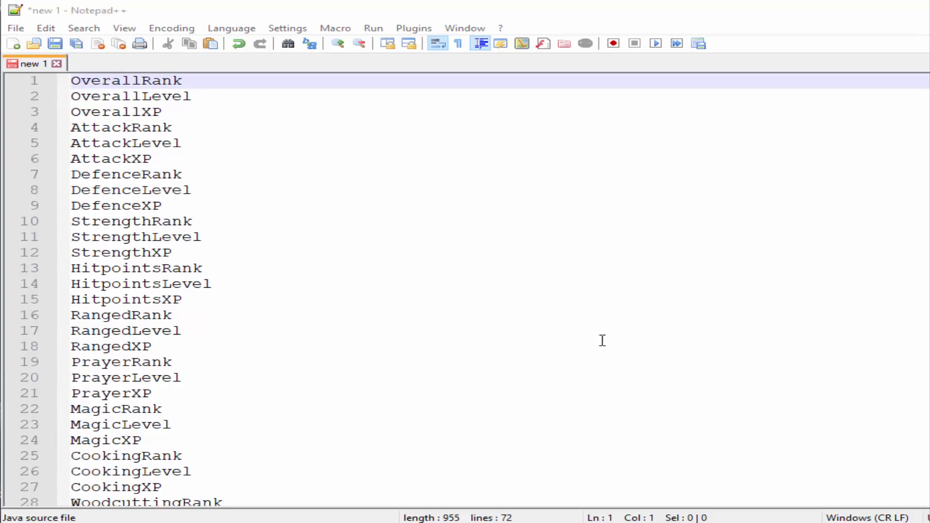
mouse_move(59, 89)
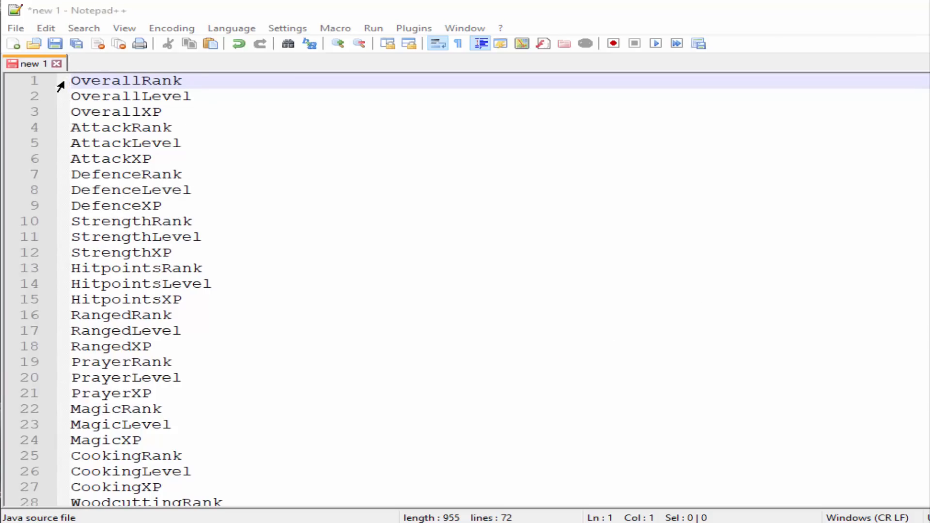
scroll(down, 3)
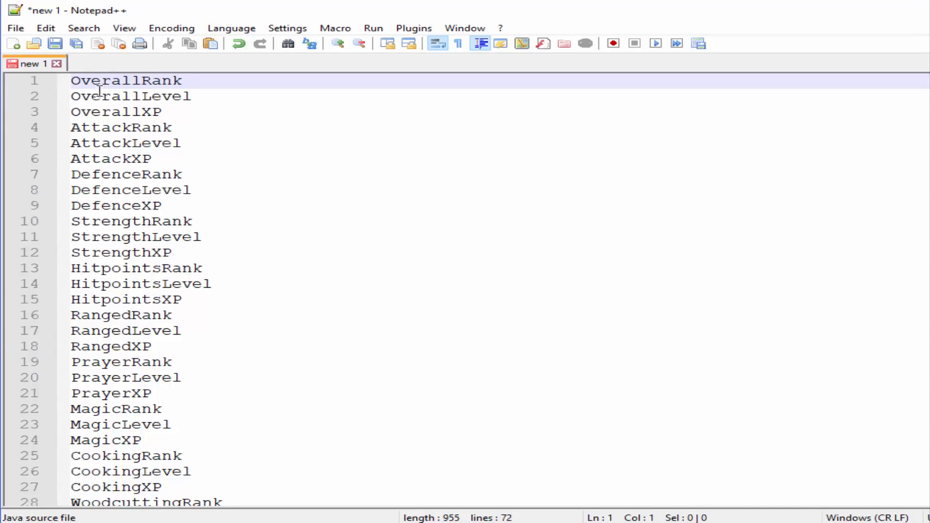
scroll(down, 3)
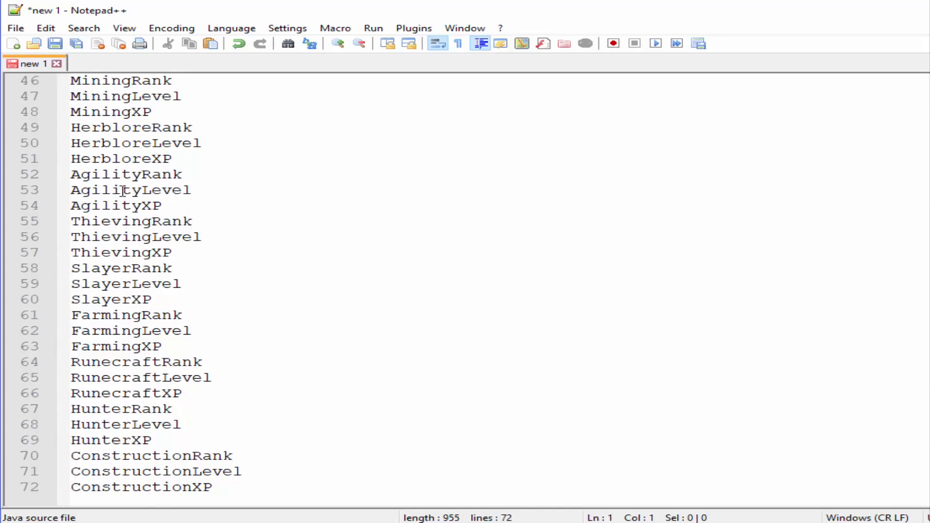
key(ctrl+Home)
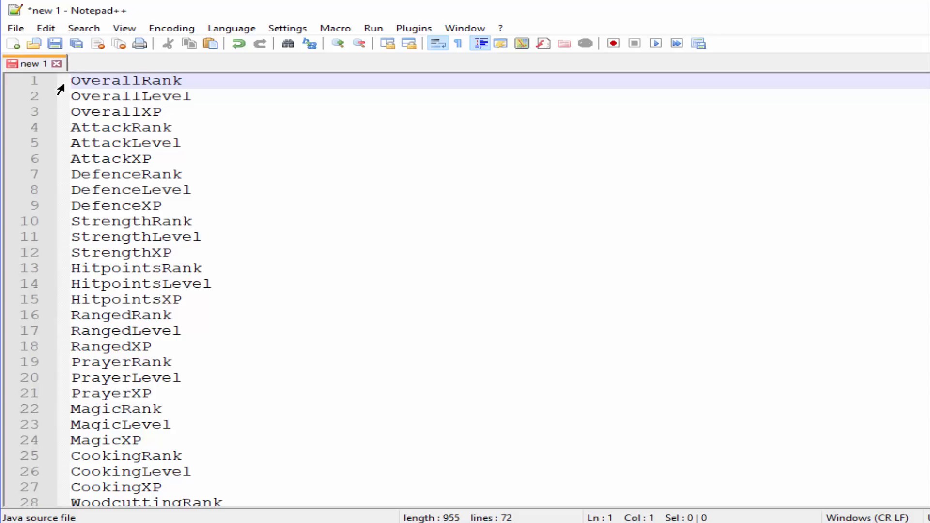
- Insert 'username' on a new line above OverallRank as a leading field name
key(Enter)
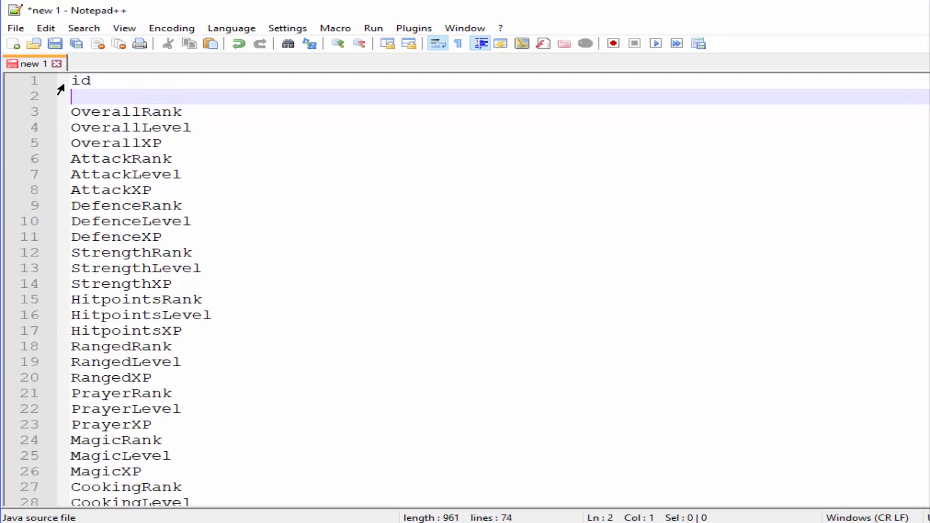
text(username)
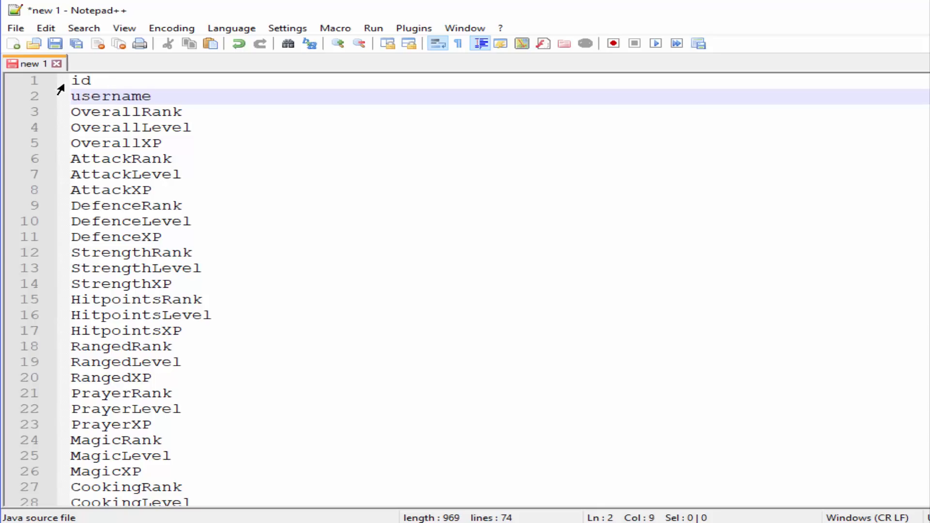
scroll(down, 3)
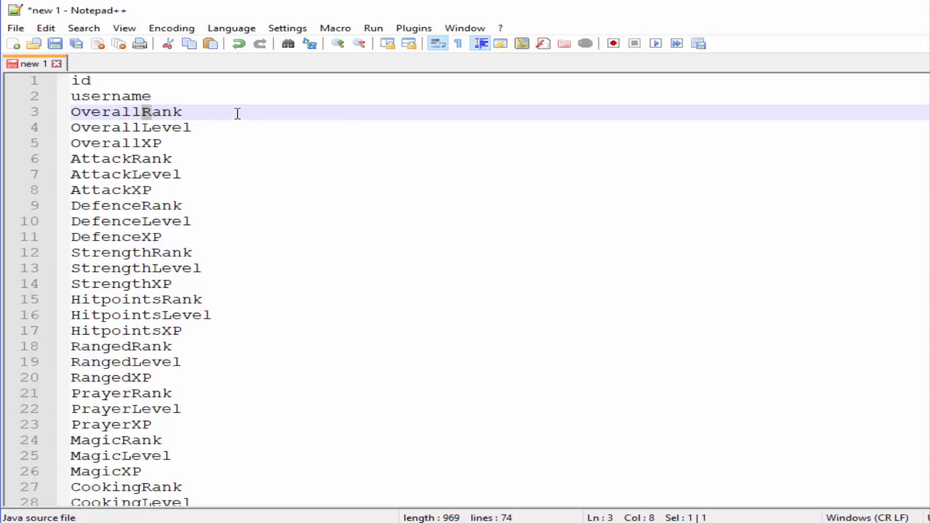
text(th)
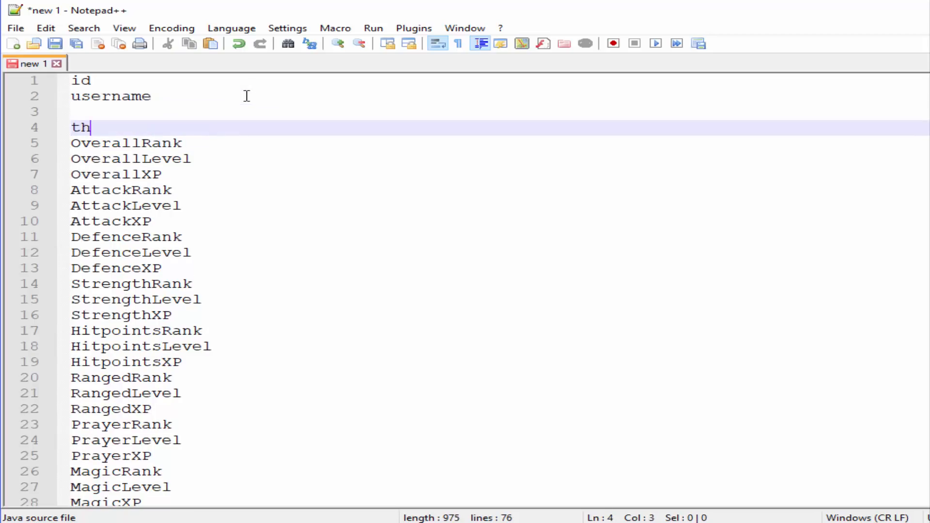
text(isIsCamel)
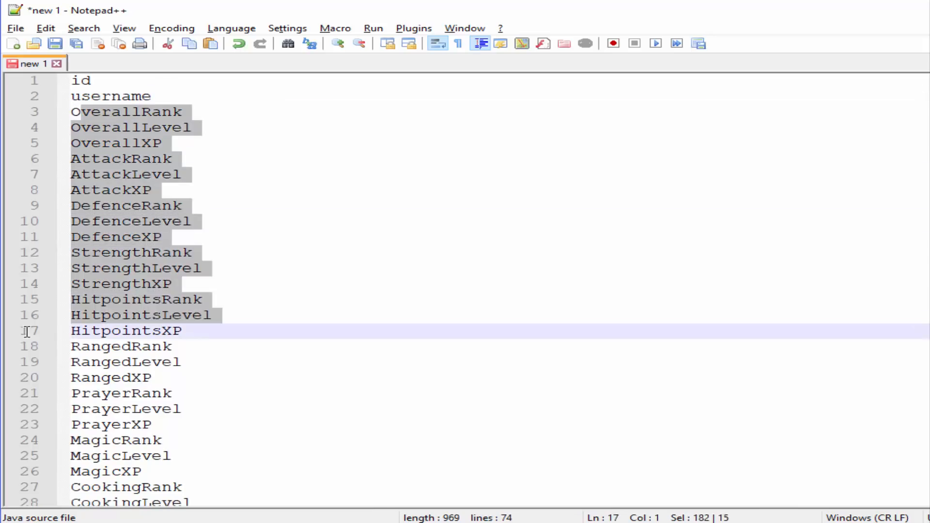
click(148, 158)
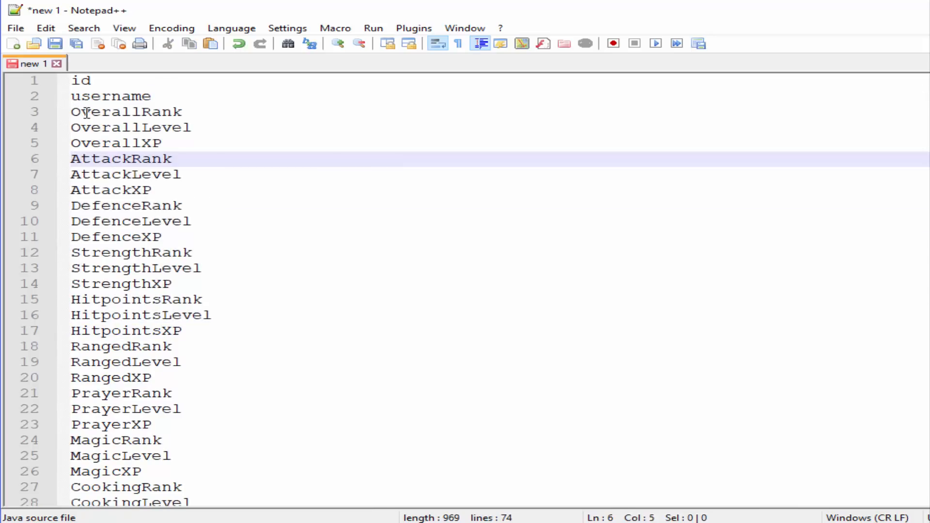
scroll(down, 3)
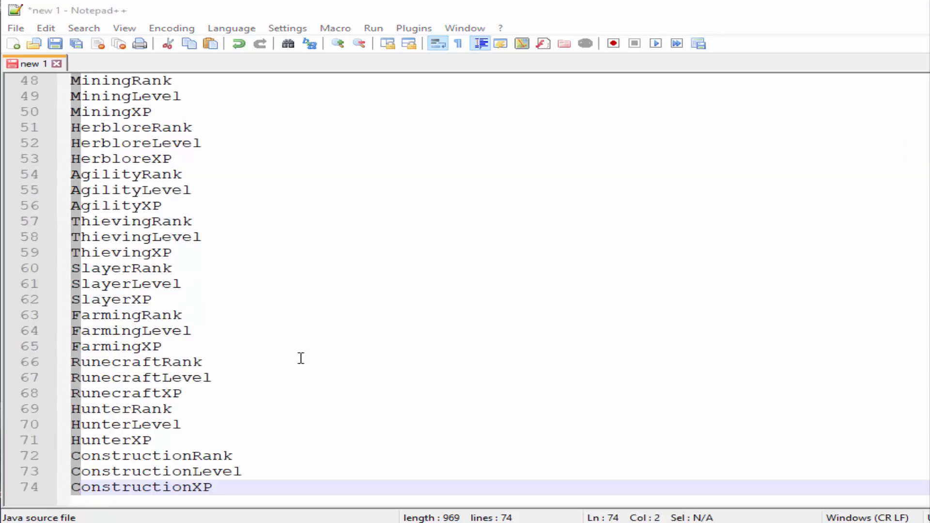
click(98, 284)
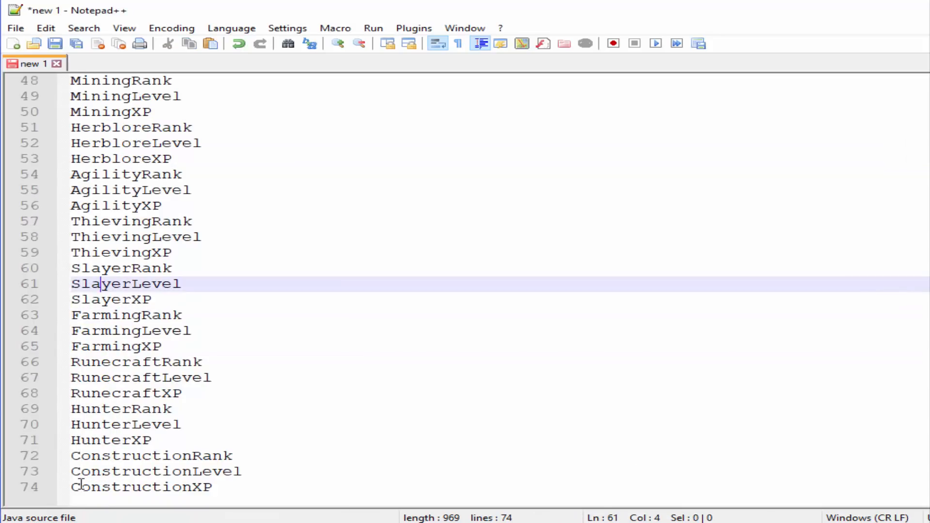
key(ctrl+Home)
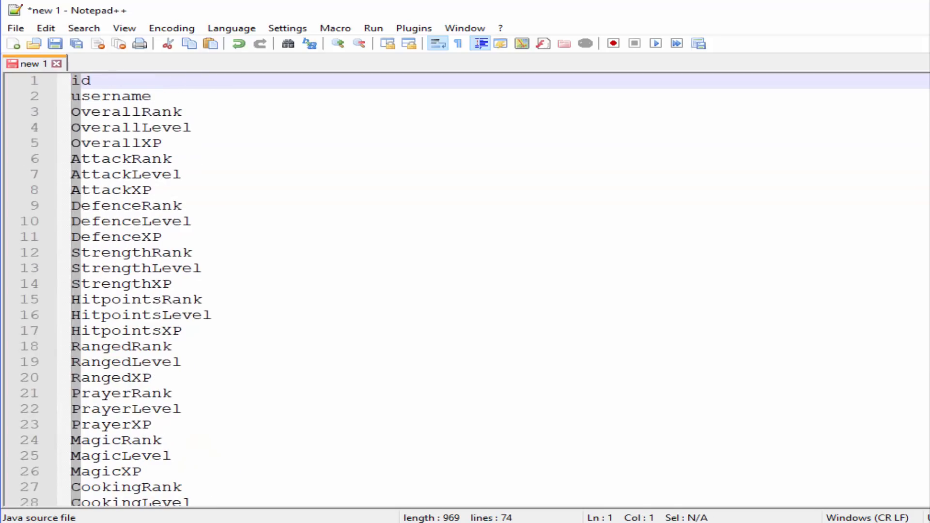
scroll(down, 3)
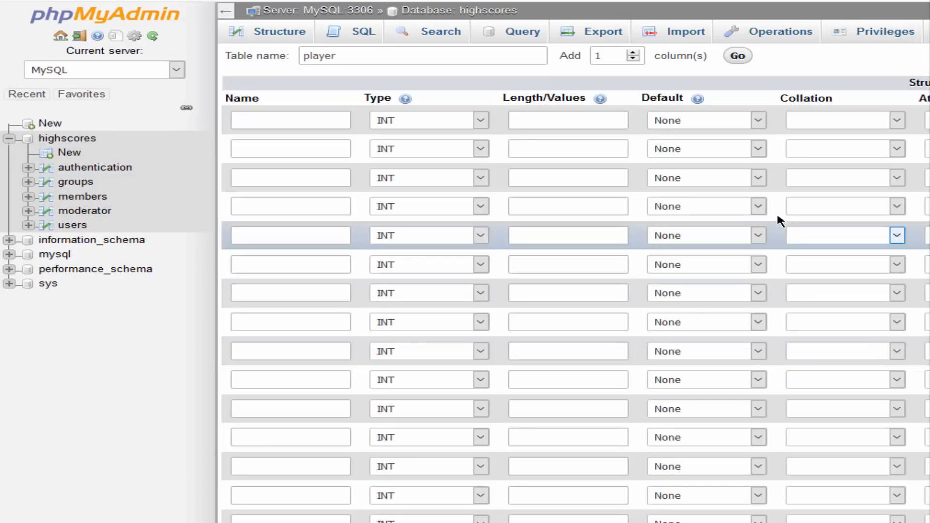
scroll(down, 3)
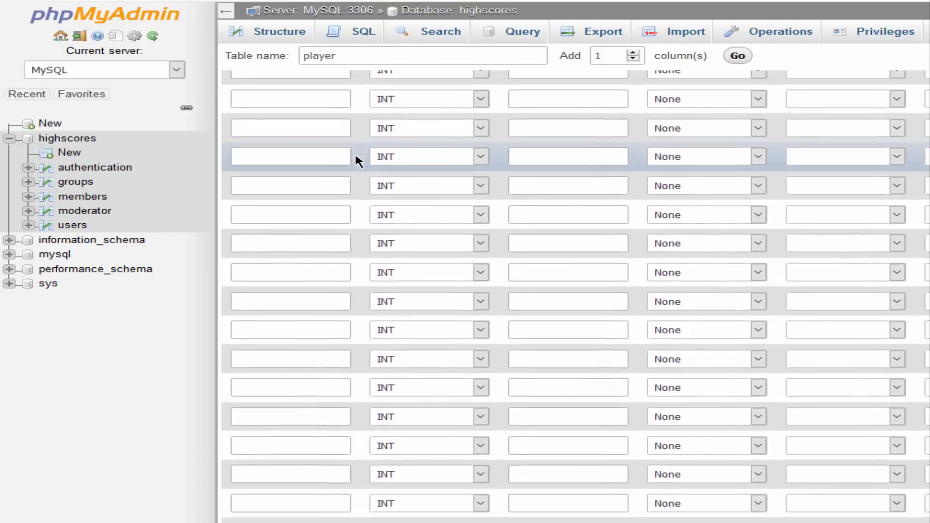
scroll(down, 3)
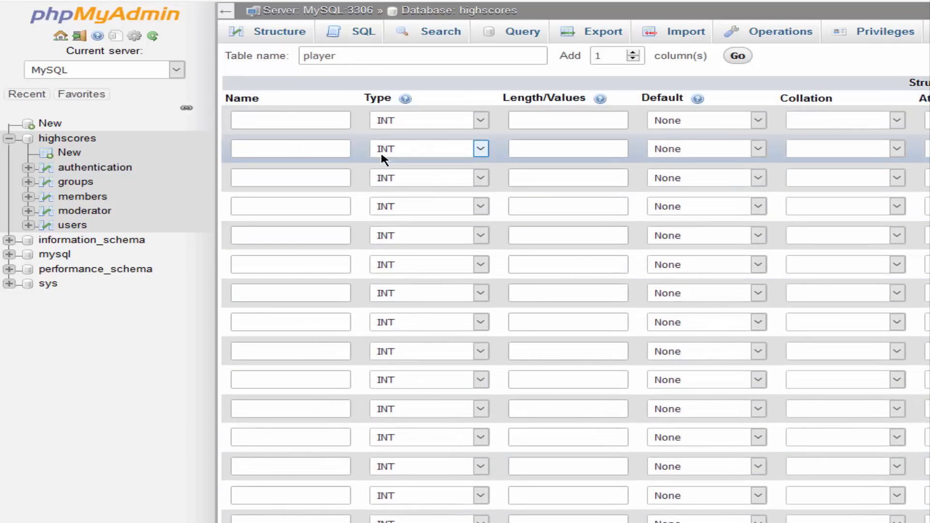
scroll(down, 3)
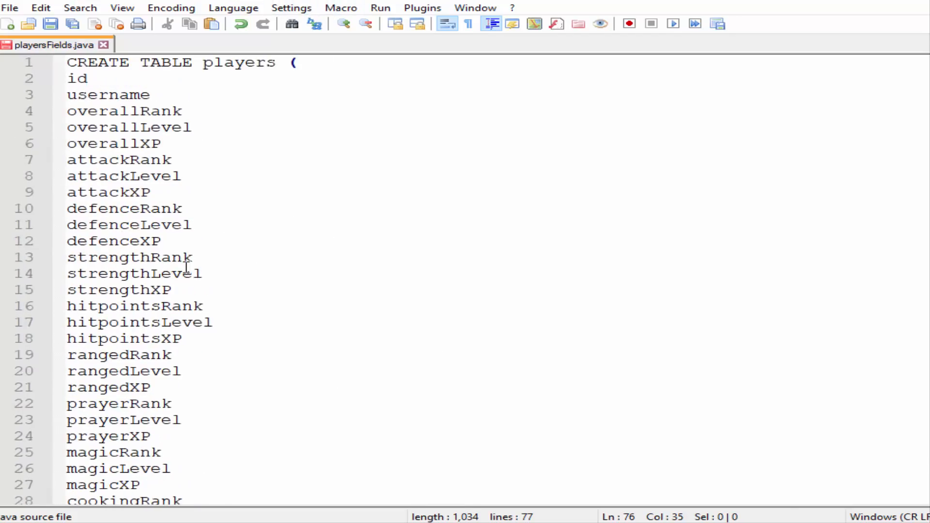
- Run the recorded INT-and-comma macro 74 times across every field line
click(113, 208)
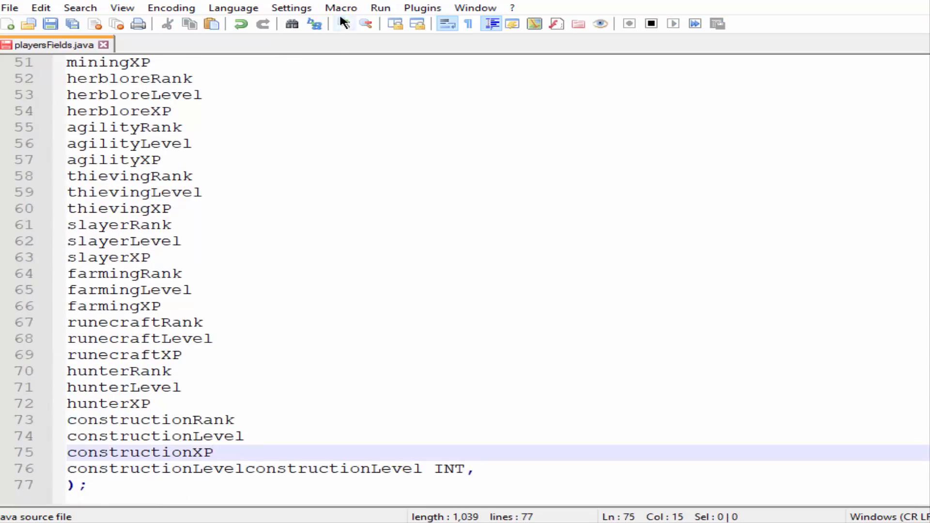
click(340, 7)
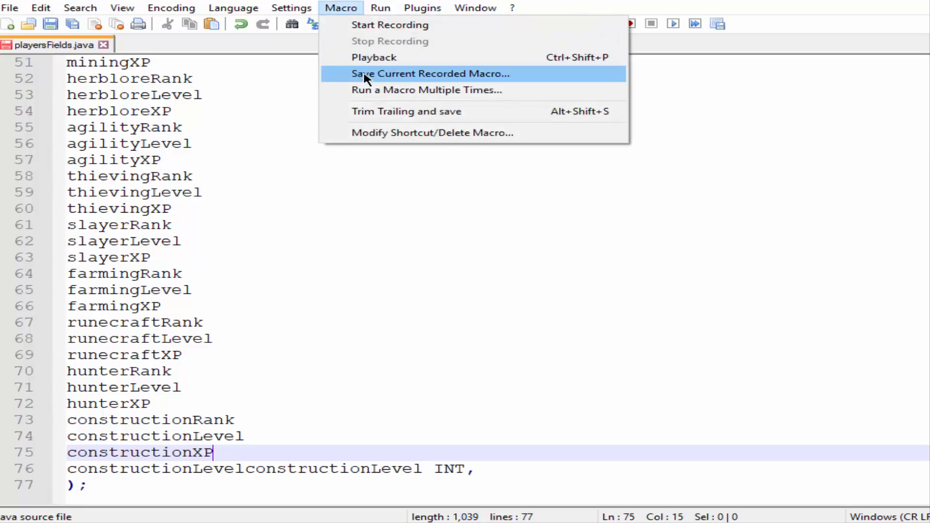
click(427, 89)
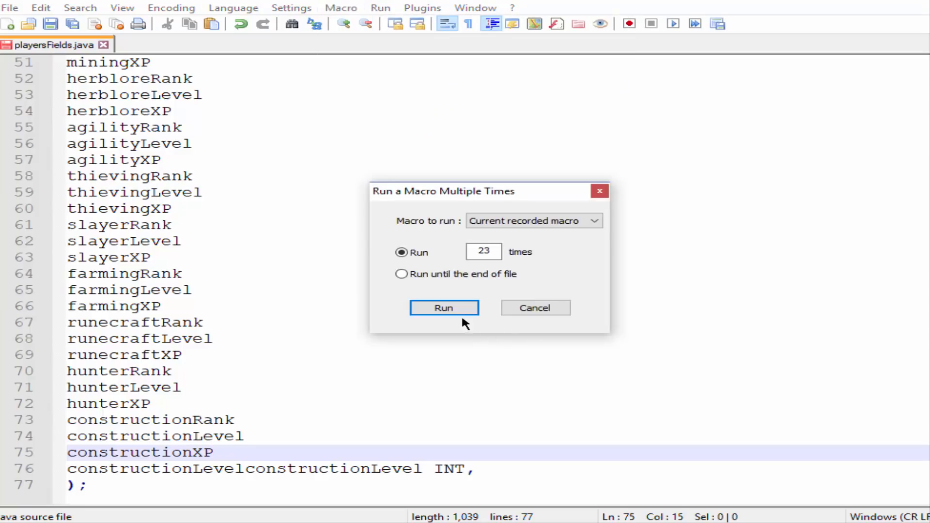
click(443, 308)
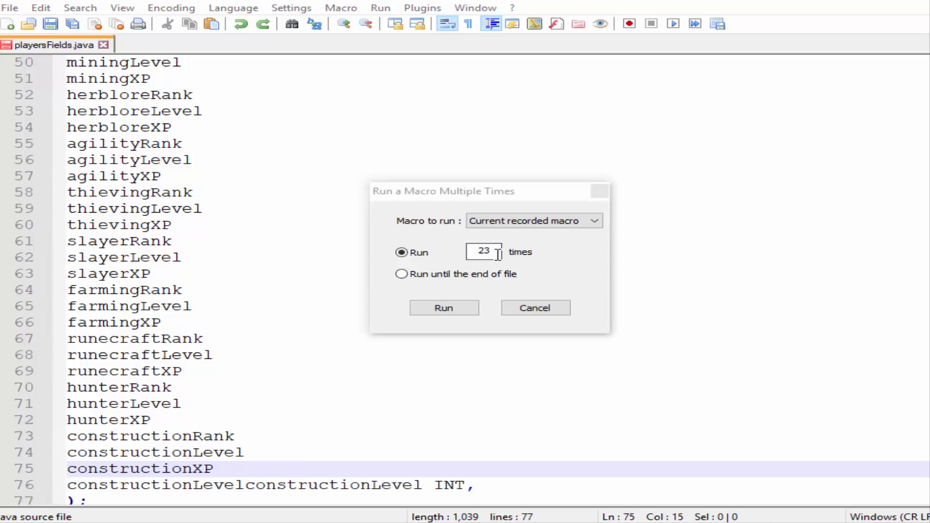
text(74)
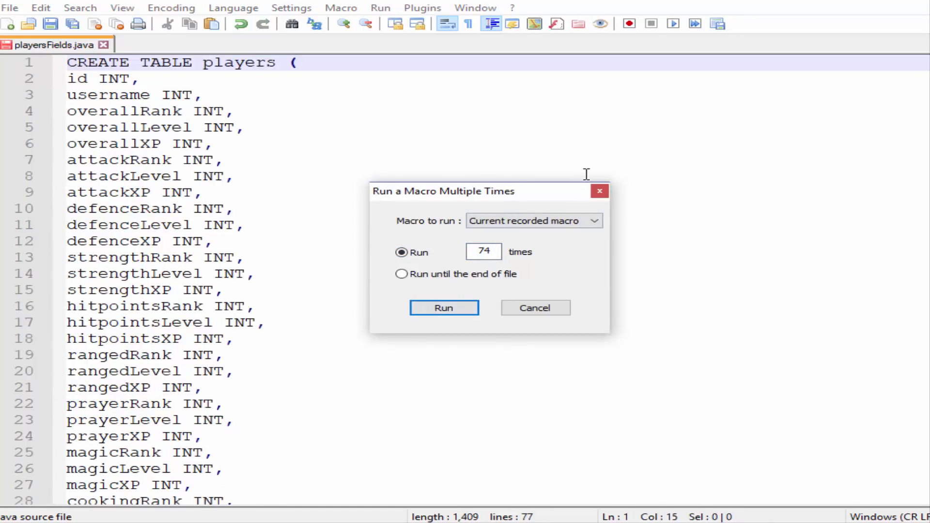
click(443, 307)
text(varchar(12))
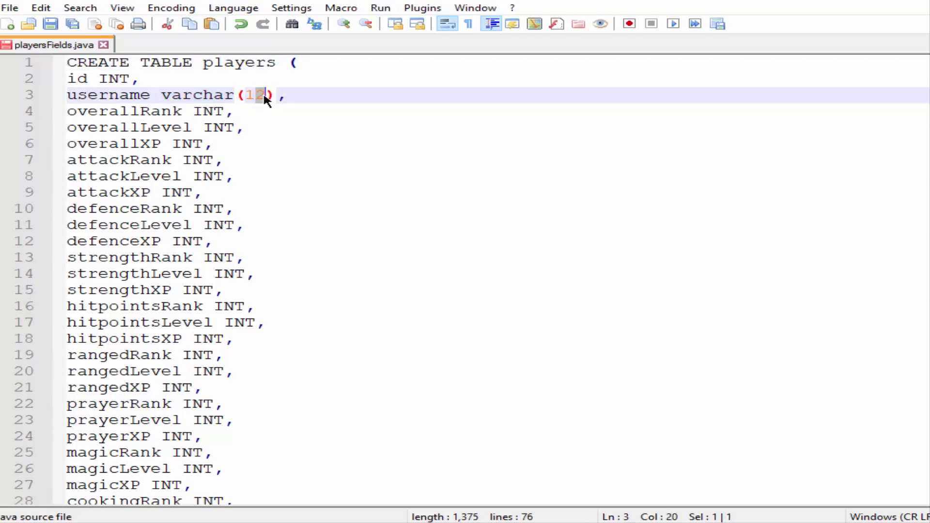
mouse_move(216, 95)
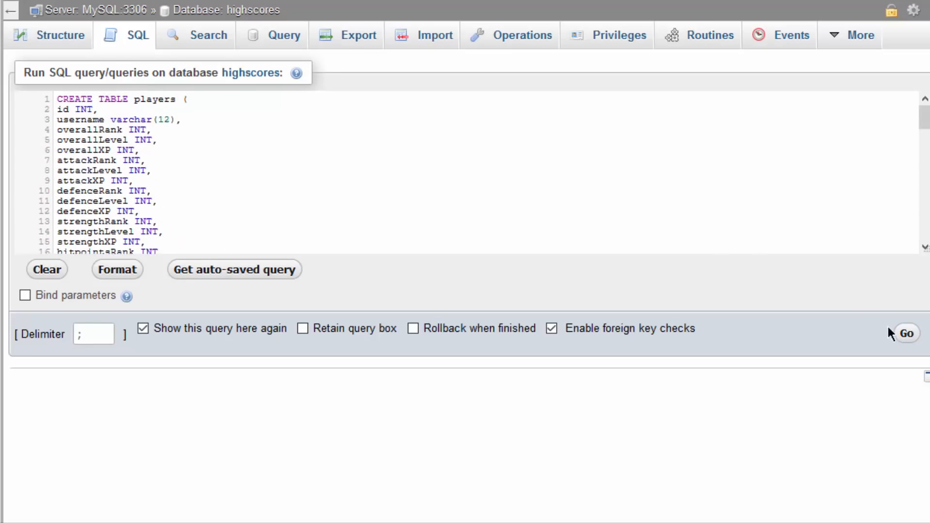
- Run the CREATE TABLE players statement and view the new table's column structure
click(906, 332)
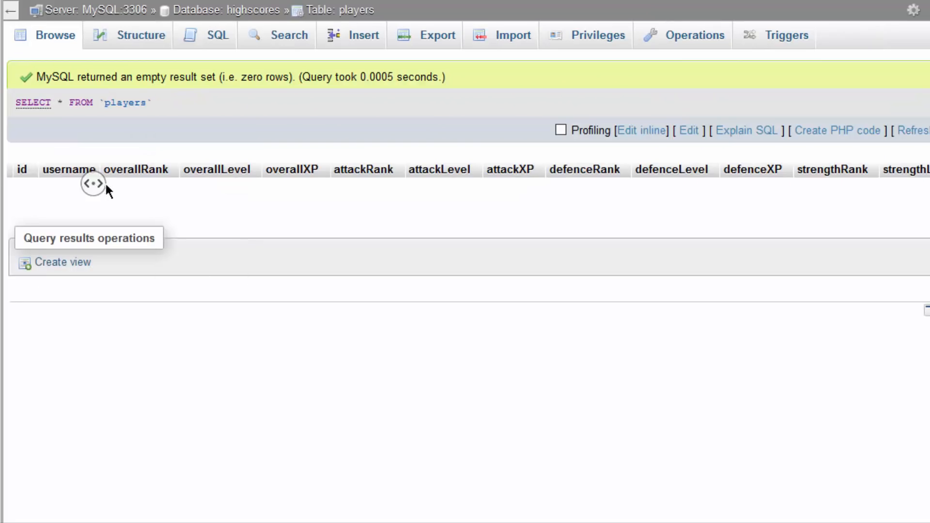
scroll(right, 3)
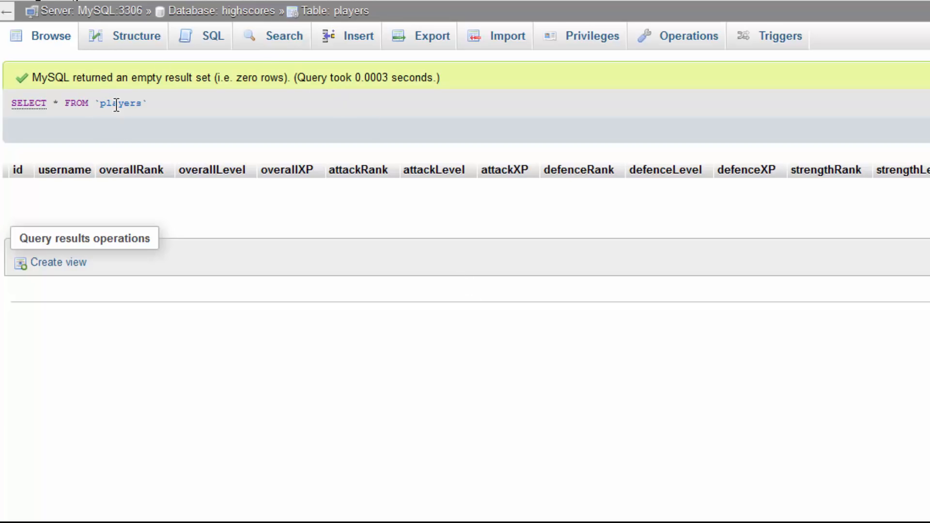
click(17, 170)
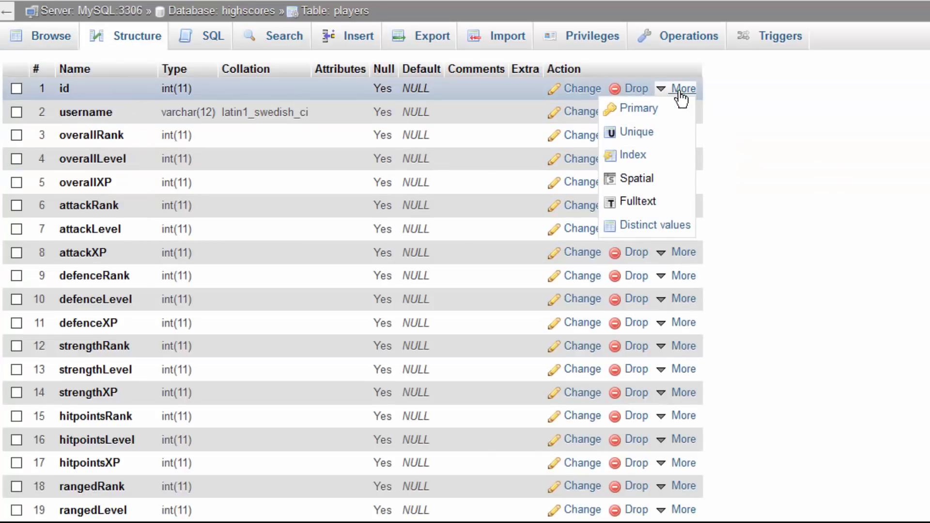
- Set id as the primary key of players and enable A_I auto-increment on it
click(638, 108)
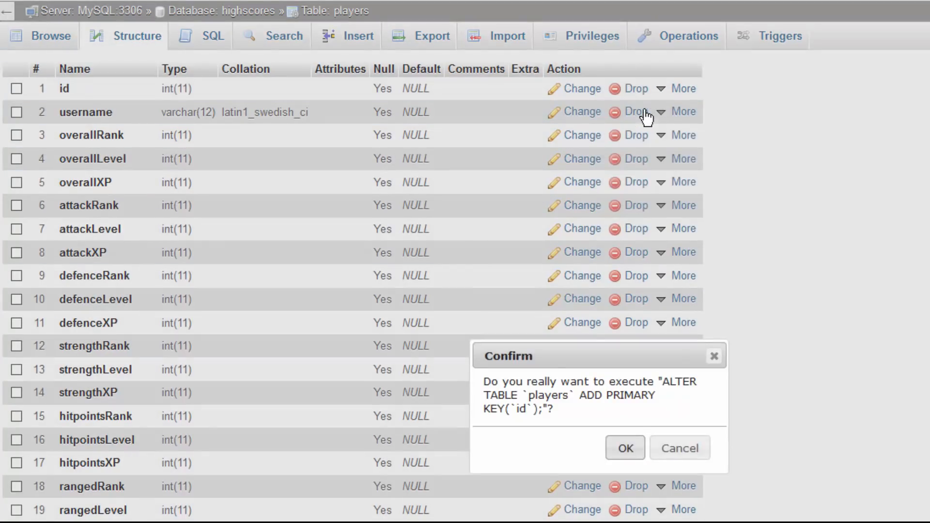
click(624, 448)
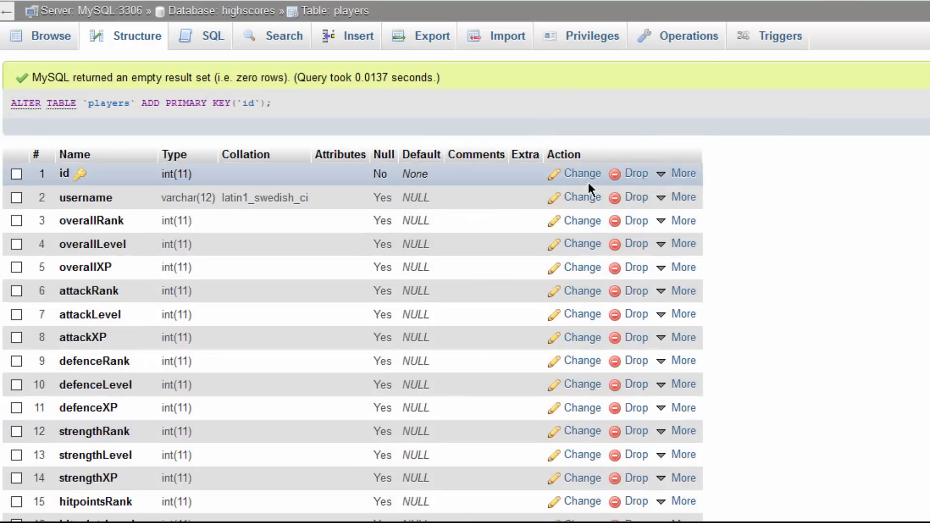
click(581, 174)
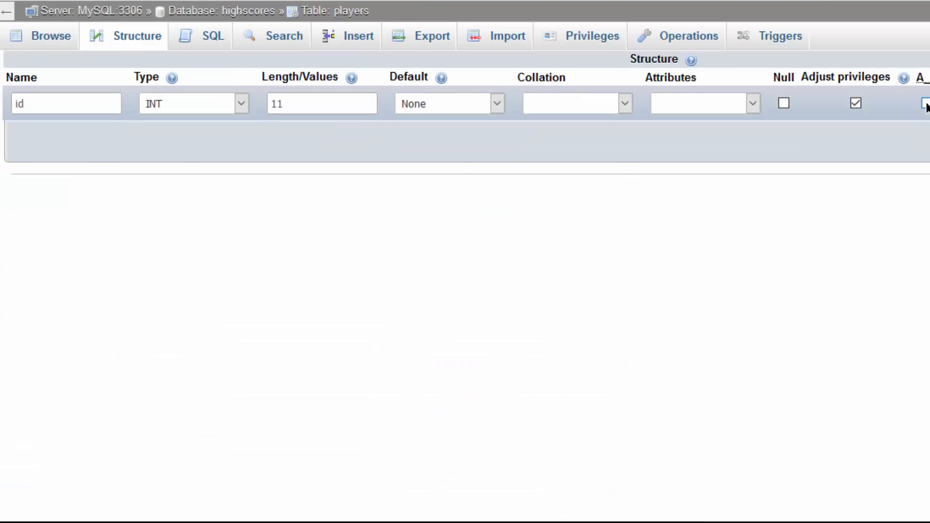
click(924, 104)
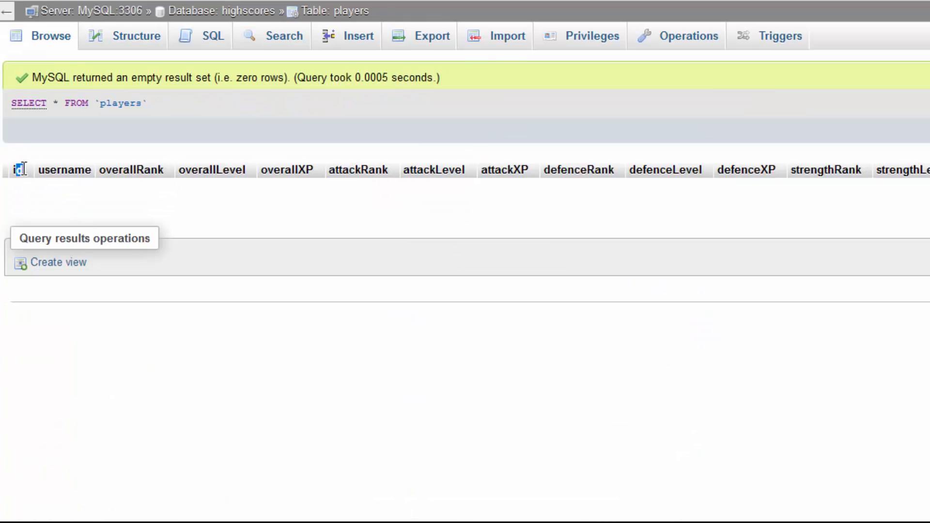
scroll(right, 3)
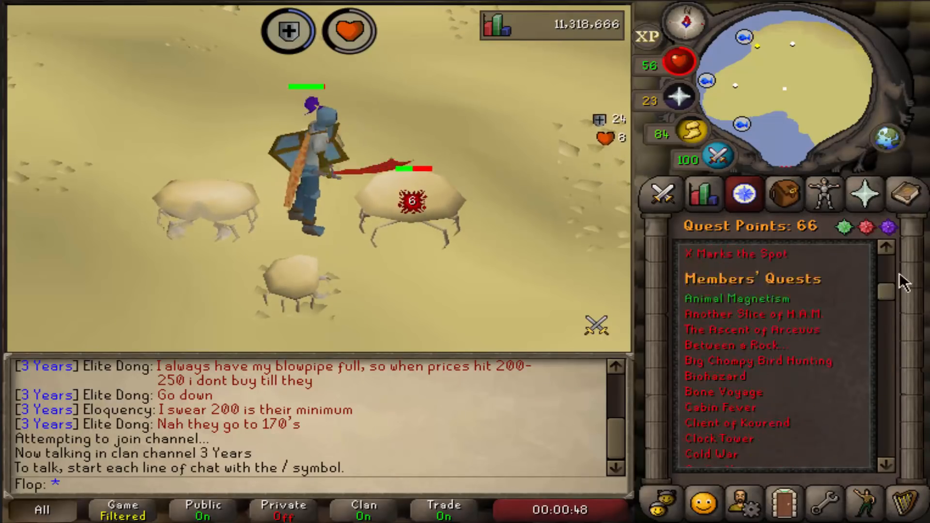
- Switch the side panel from the quest list to the Inventory
click(662, 193)
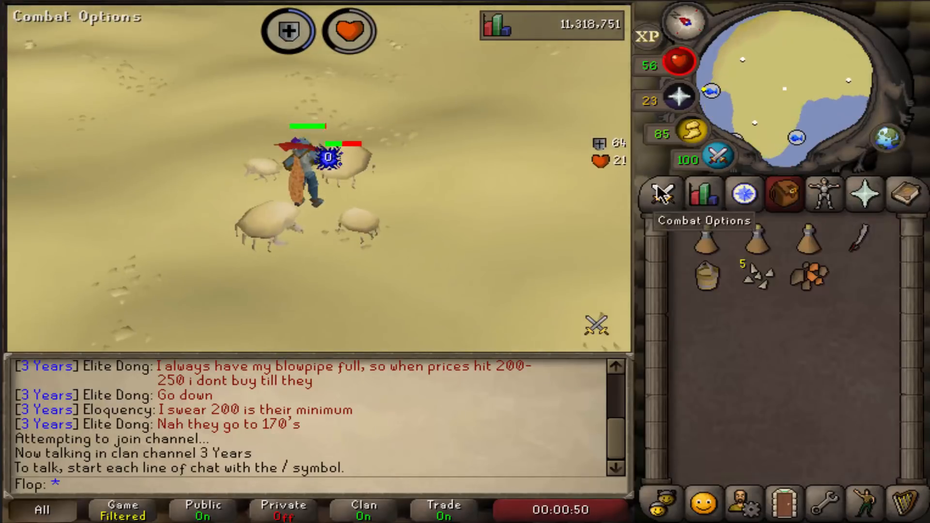